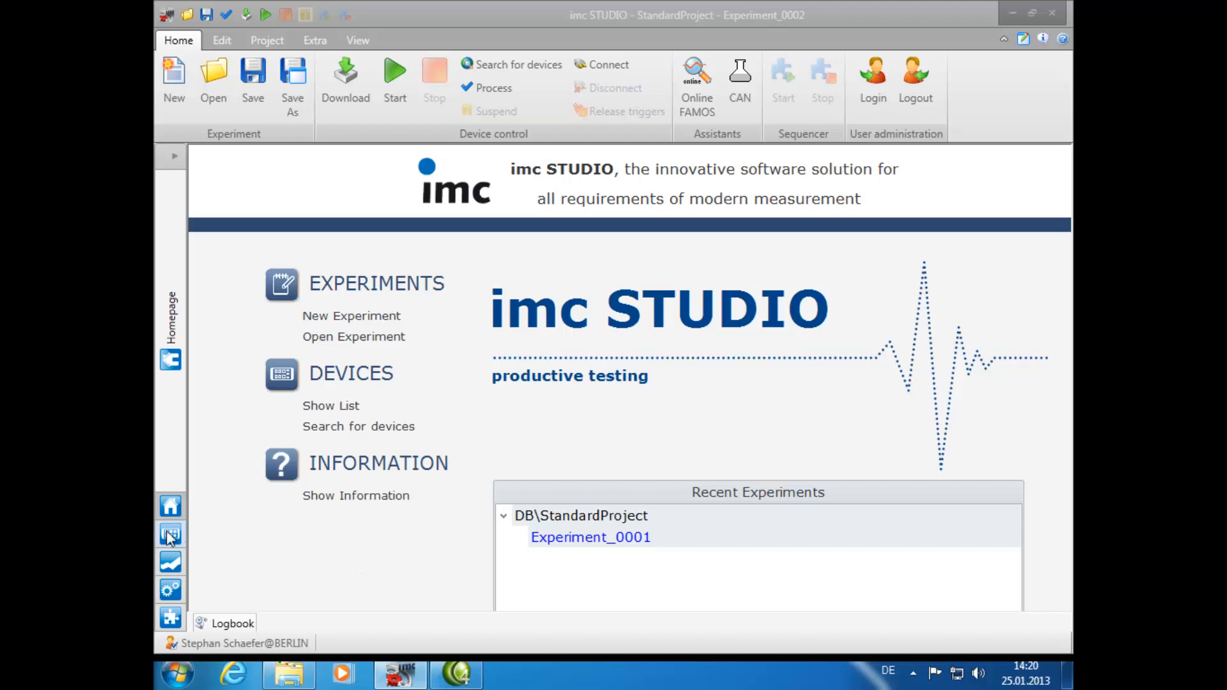
Show the Setup area's Devices list with the imc CS-7008 and its storage options.
{"action": "left_click", "coordinate": [170, 536]}
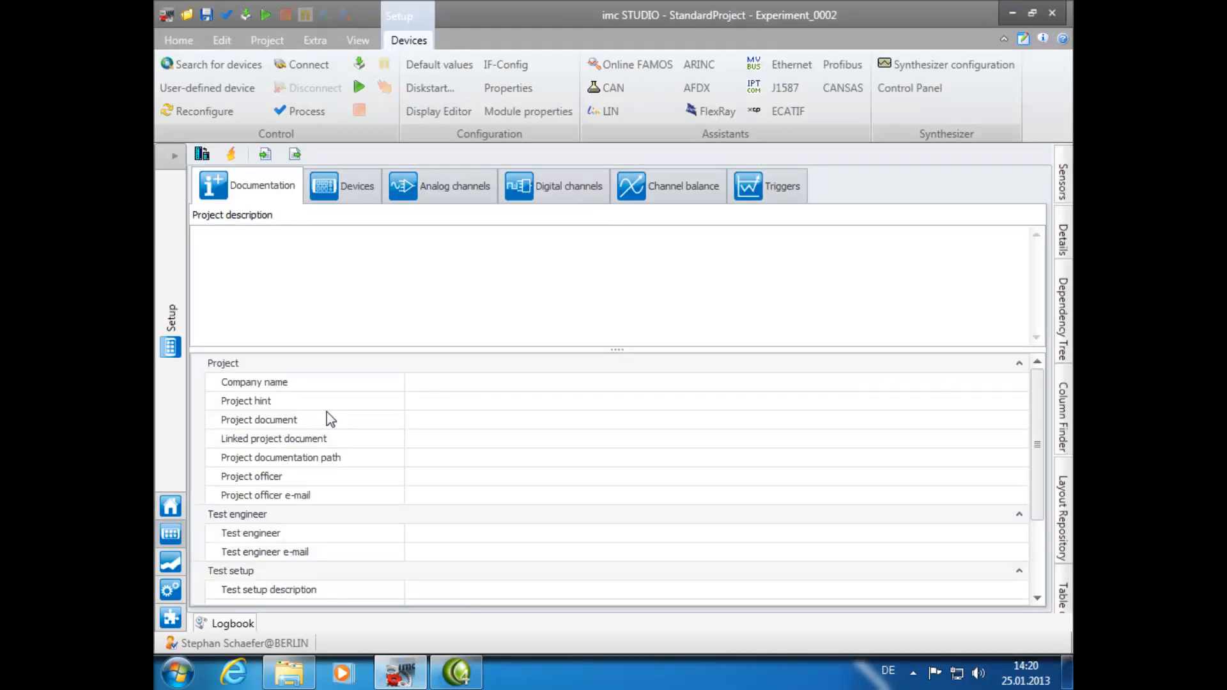
{"action": "left_click", "coordinate": [356, 185]}
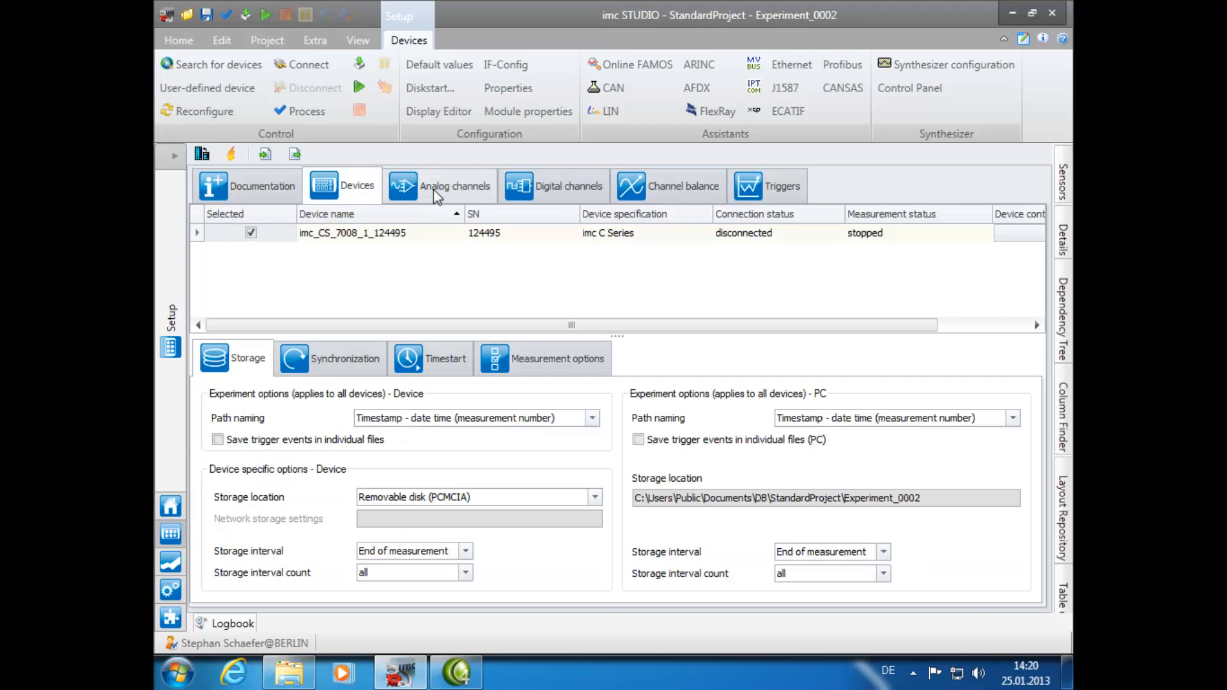
Rename the first analog input channel to ABS.
{"action": "left_click", "coordinate": [455, 185]}
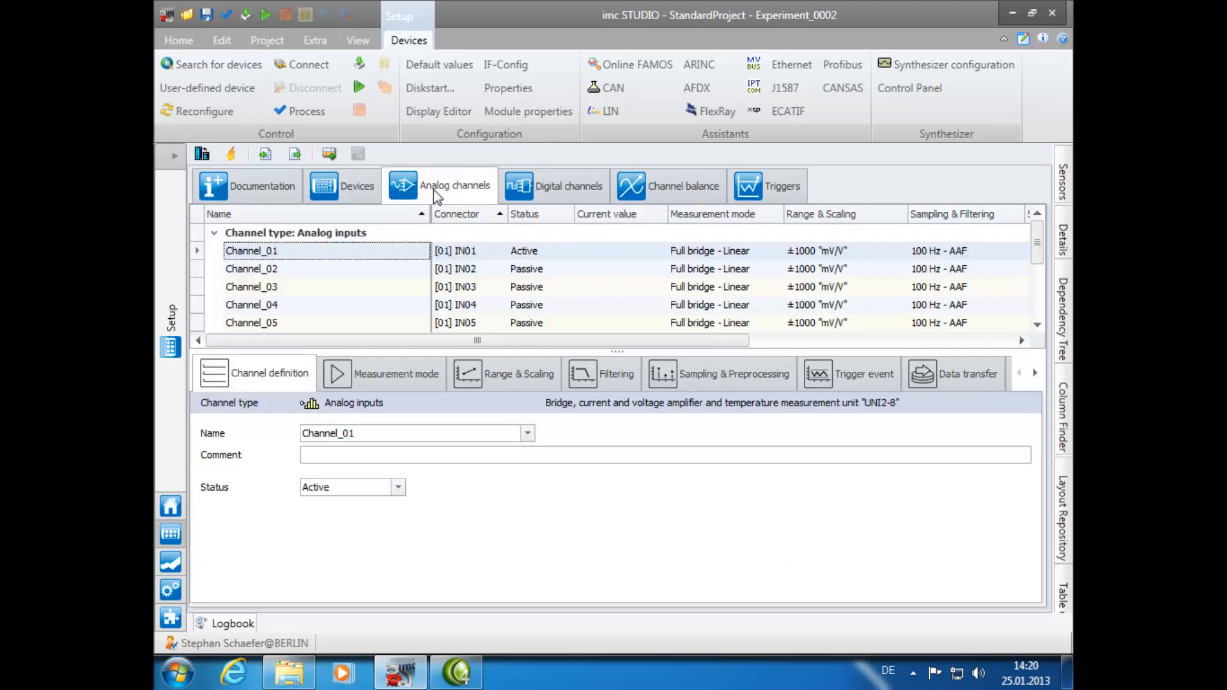
{"action": "mouse_move", "coordinate": [431, 259]}
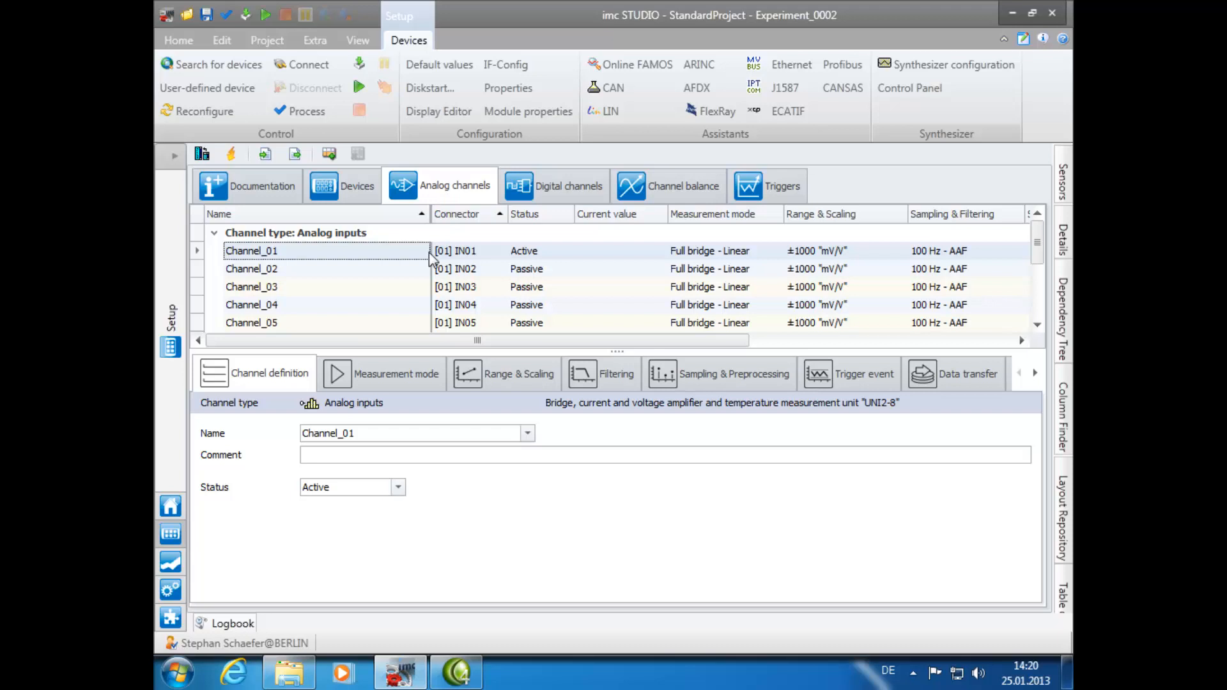
{"action": "mouse_move", "coordinate": [356, 287]}
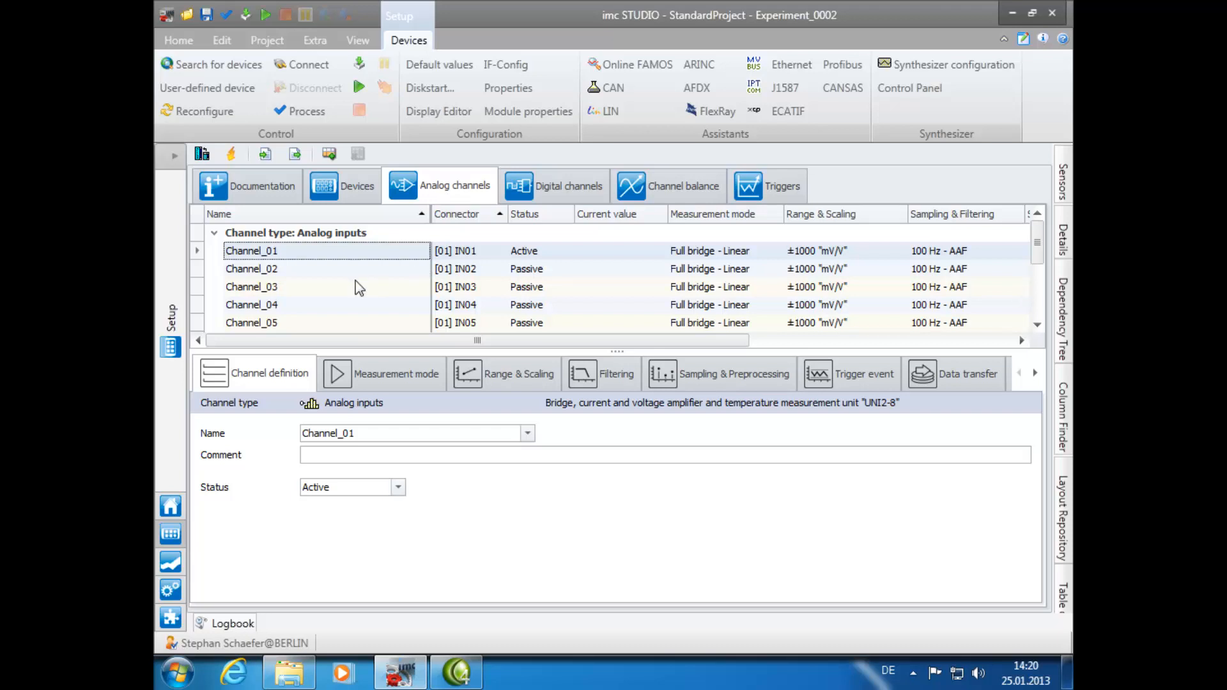
{"action": "left_click", "coordinate": [663, 455]}
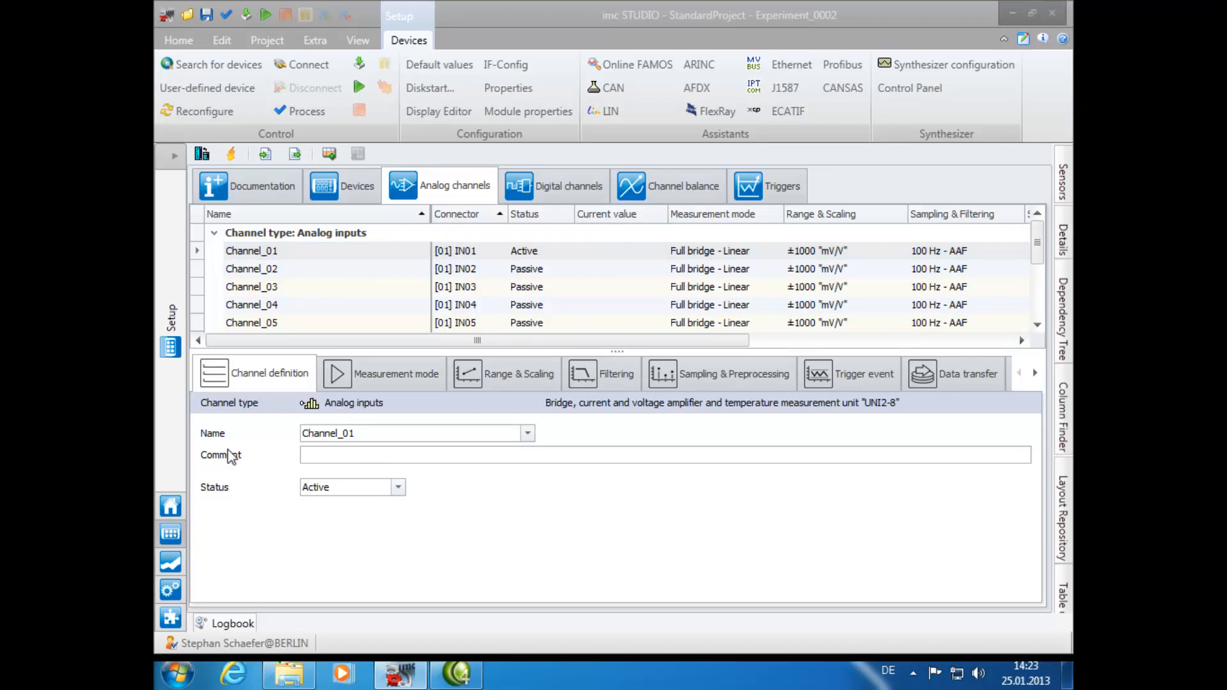
{"action": "left_click", "coordinate": [406, 434]}
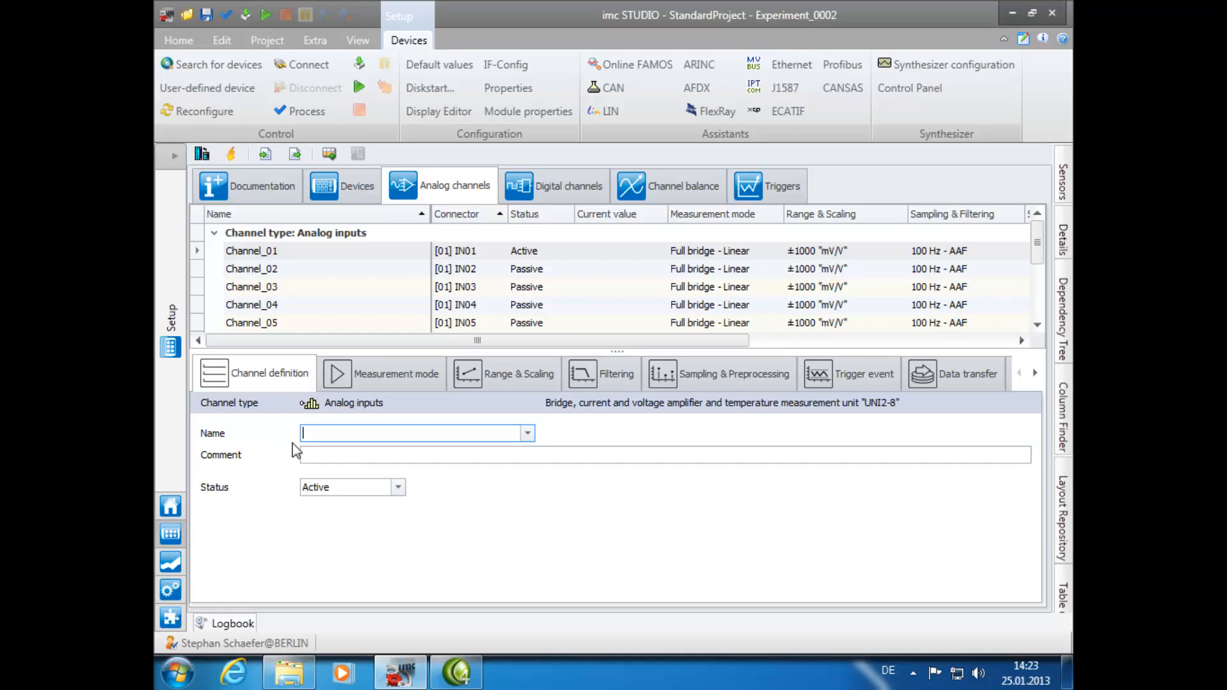
{"action": "type", "text": "ABS"}
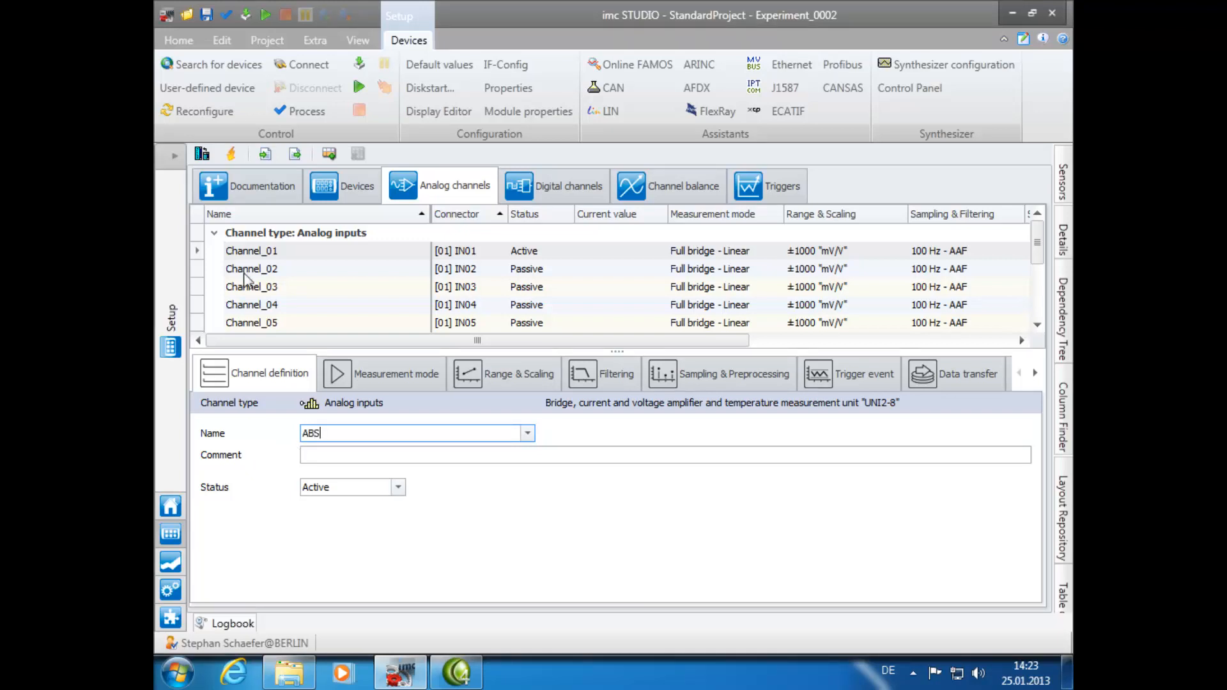
Rename Channel_02 to Vibration and move on to Channel_03.
{"action": "left_click", "coordinate": [250, 268]}
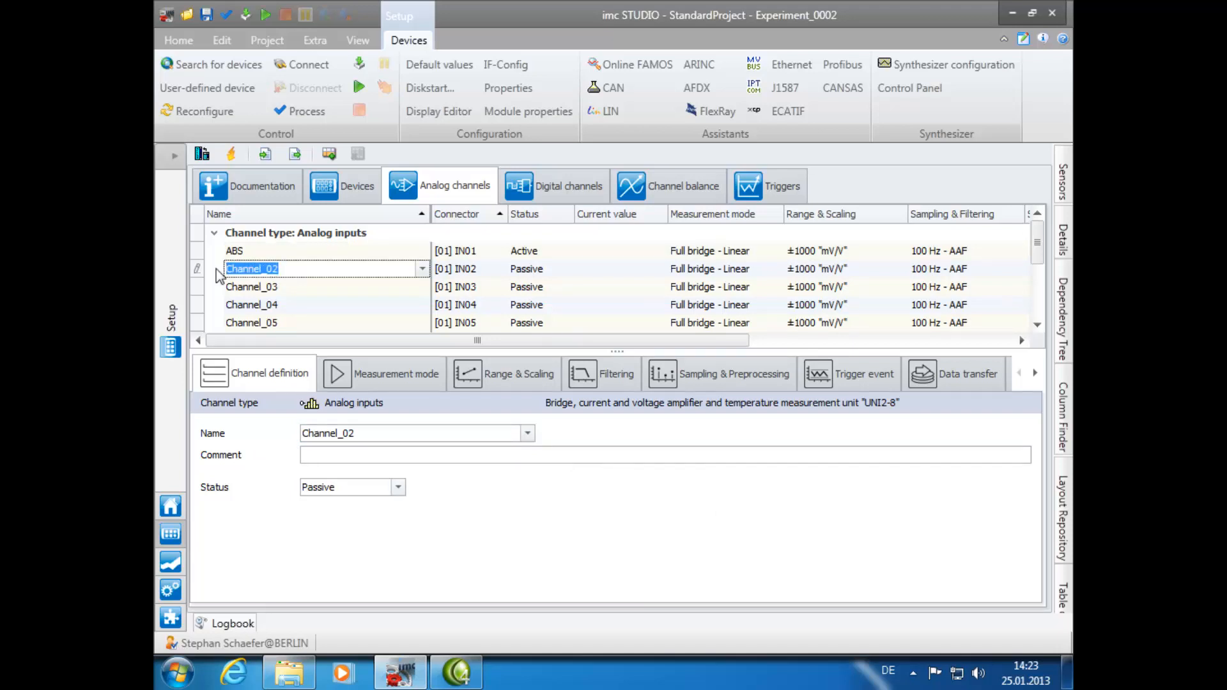
{"action": "type", "text": "Vi"}
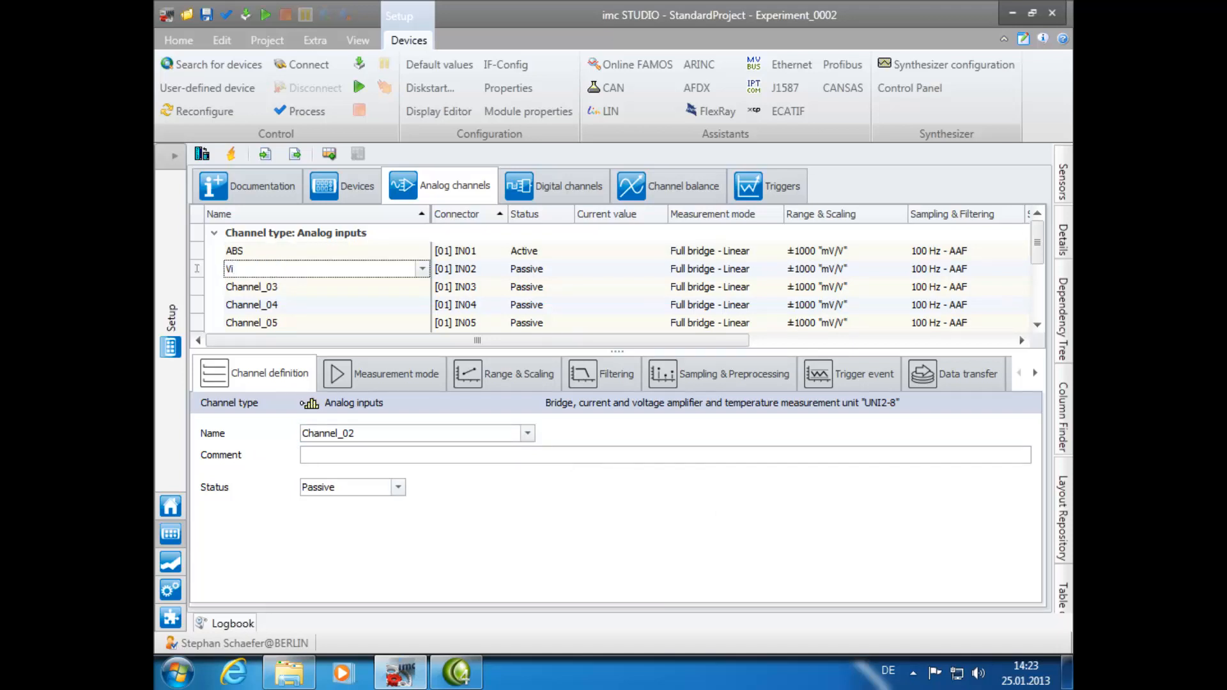
{"action": "type", "text": "bration"}
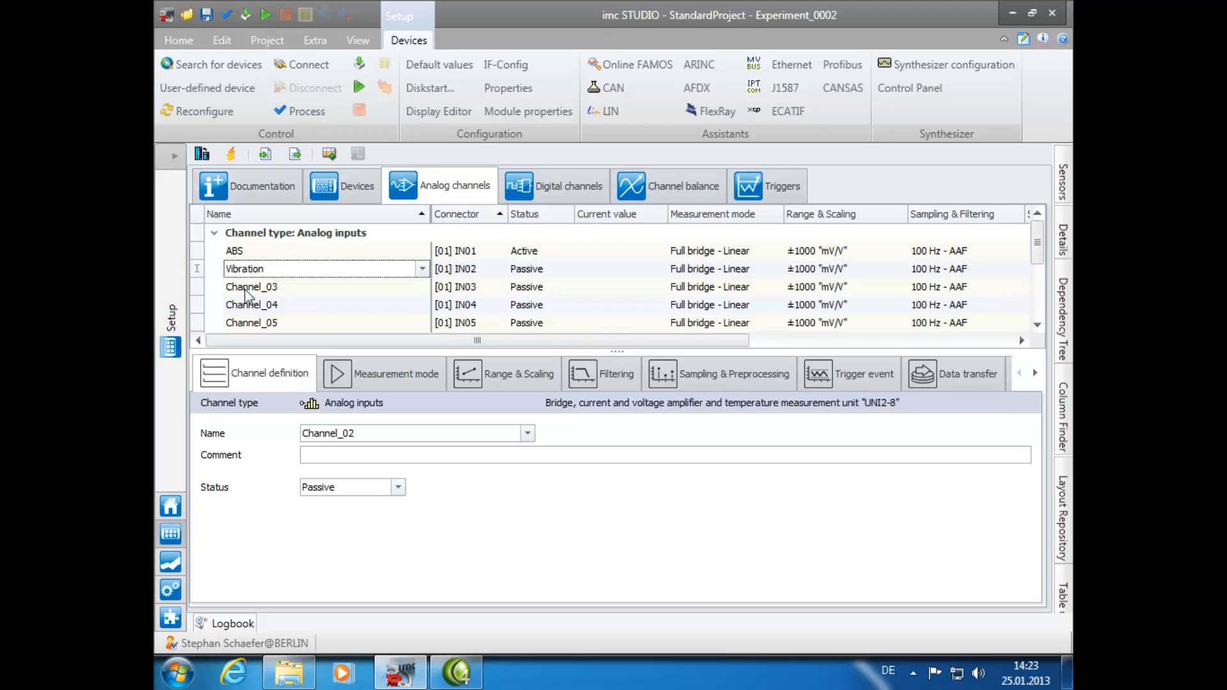
{"action": "left_click", "coordinate": [251, 286]}
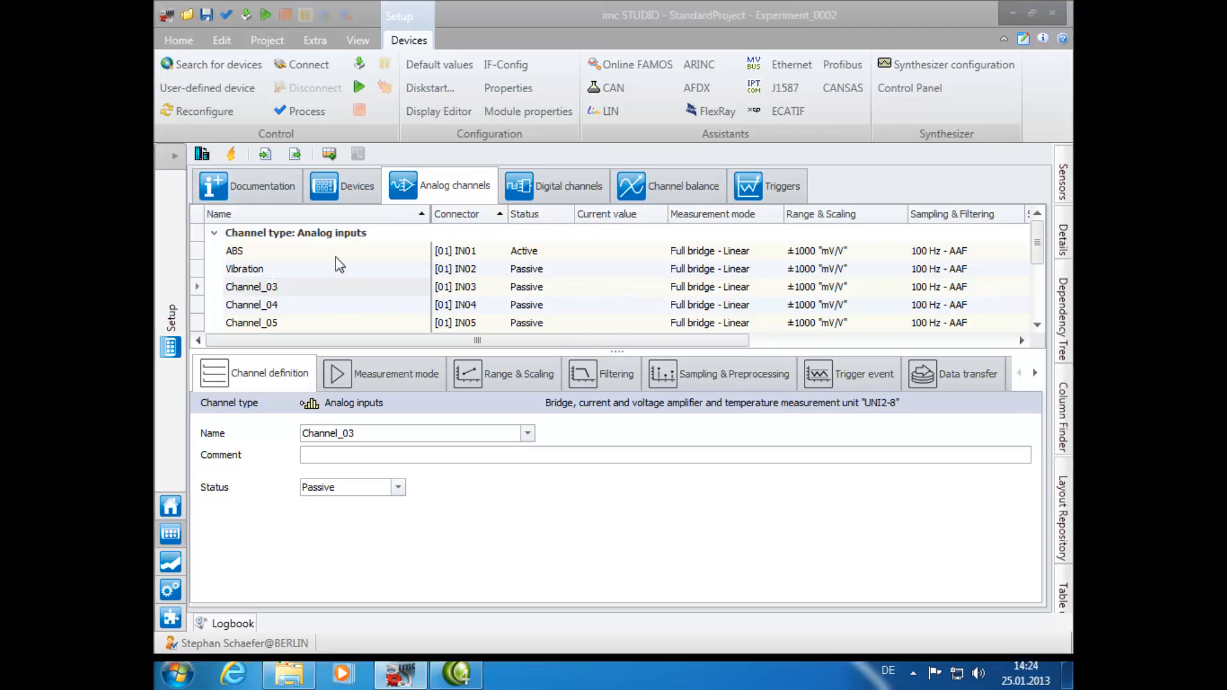
{"action": "mouse_move", "coordinate": [317, 264]}
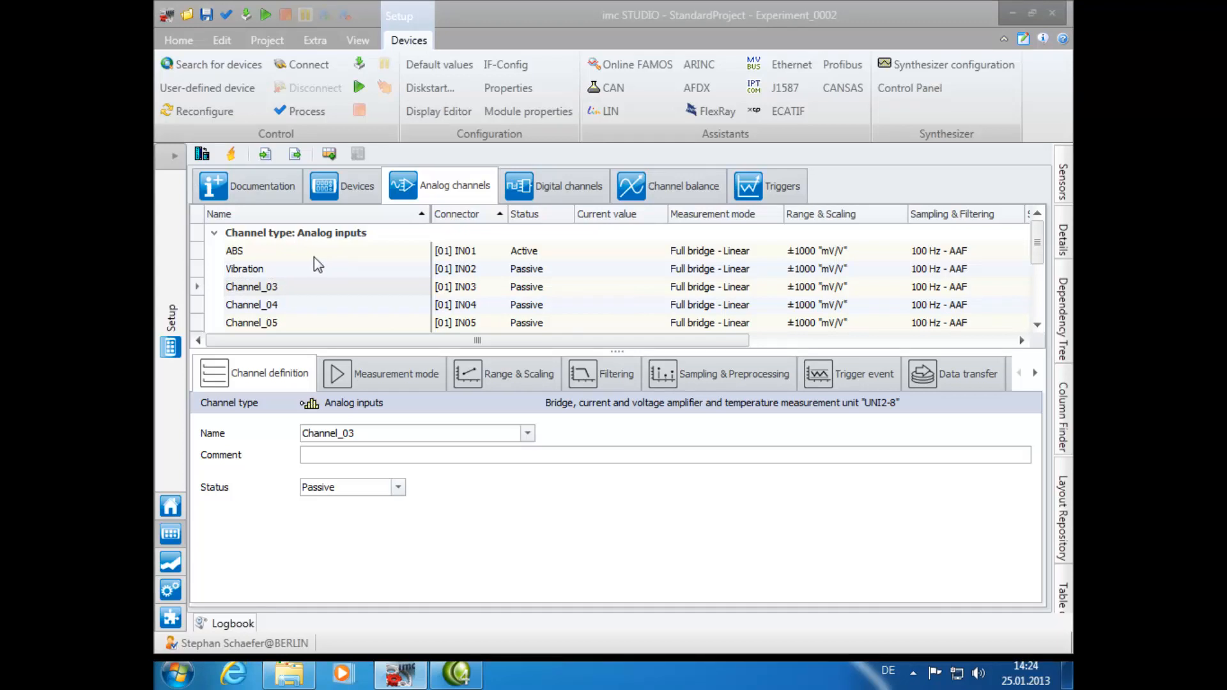
{"action": "mouse_move", "coordinate": [302, 241]}
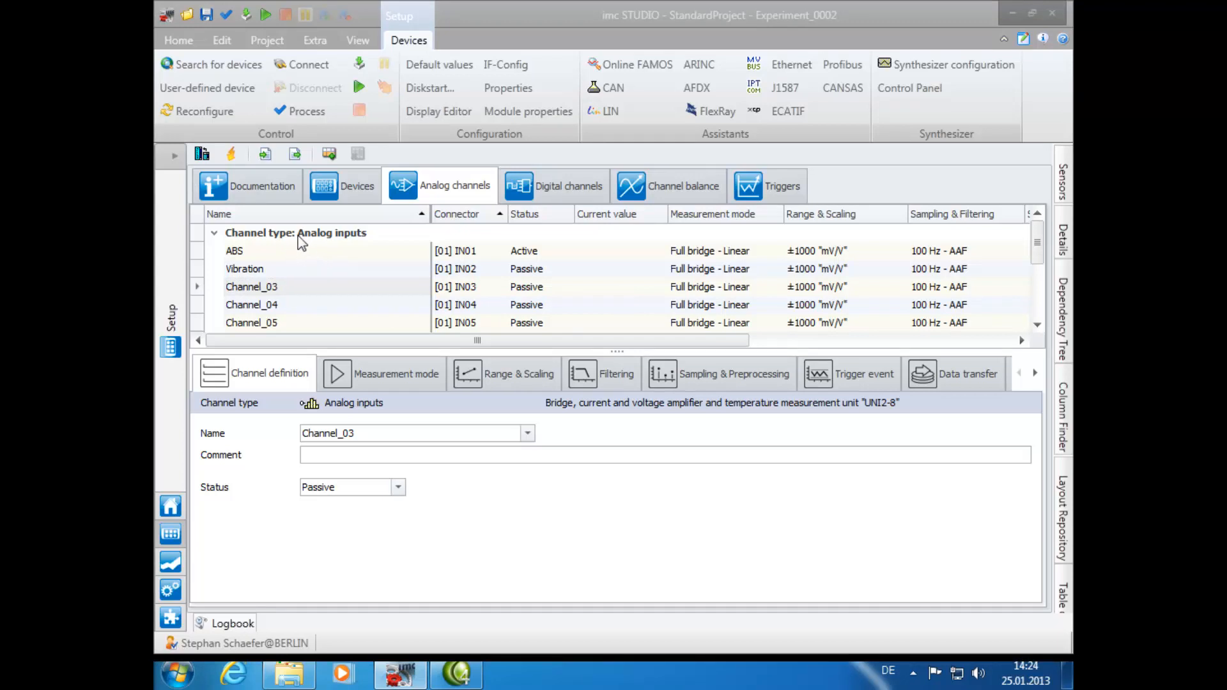
Batch-rename all analog inputs via the naming assistant to temp_1, temp_2, temp_3 and onward.
{"action": "left_click", "coordinate": [295, 232]}
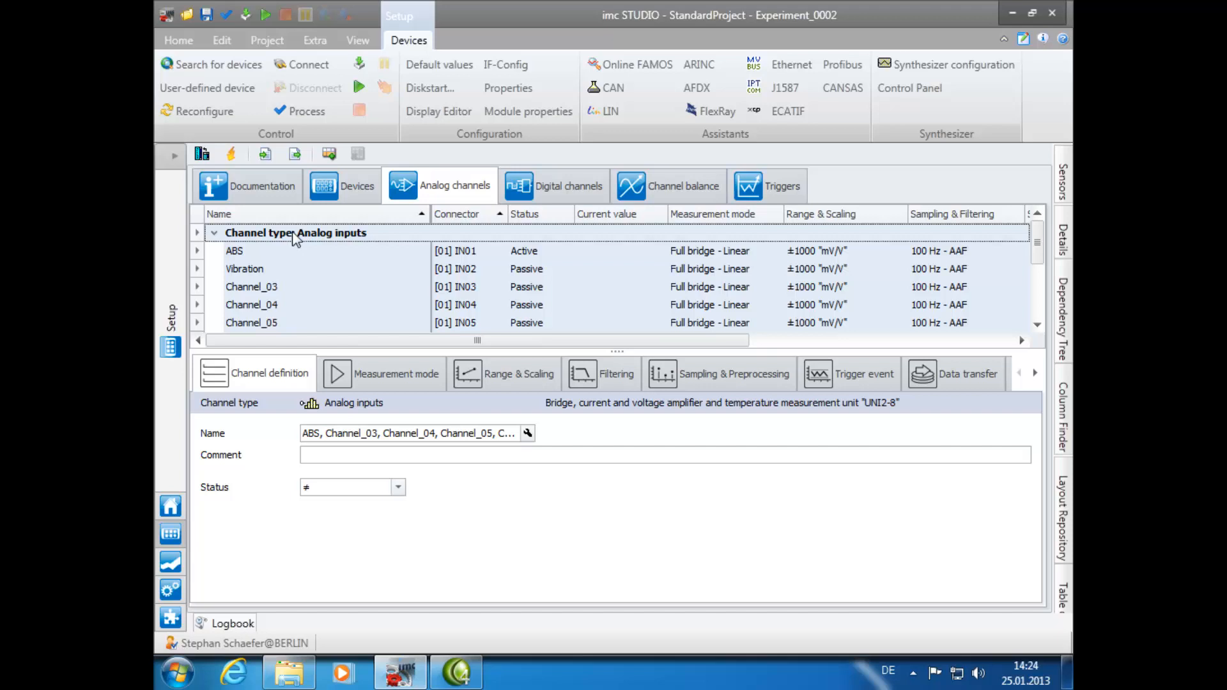
{"action": "mouse_move", "coordinate": [285, 258]}
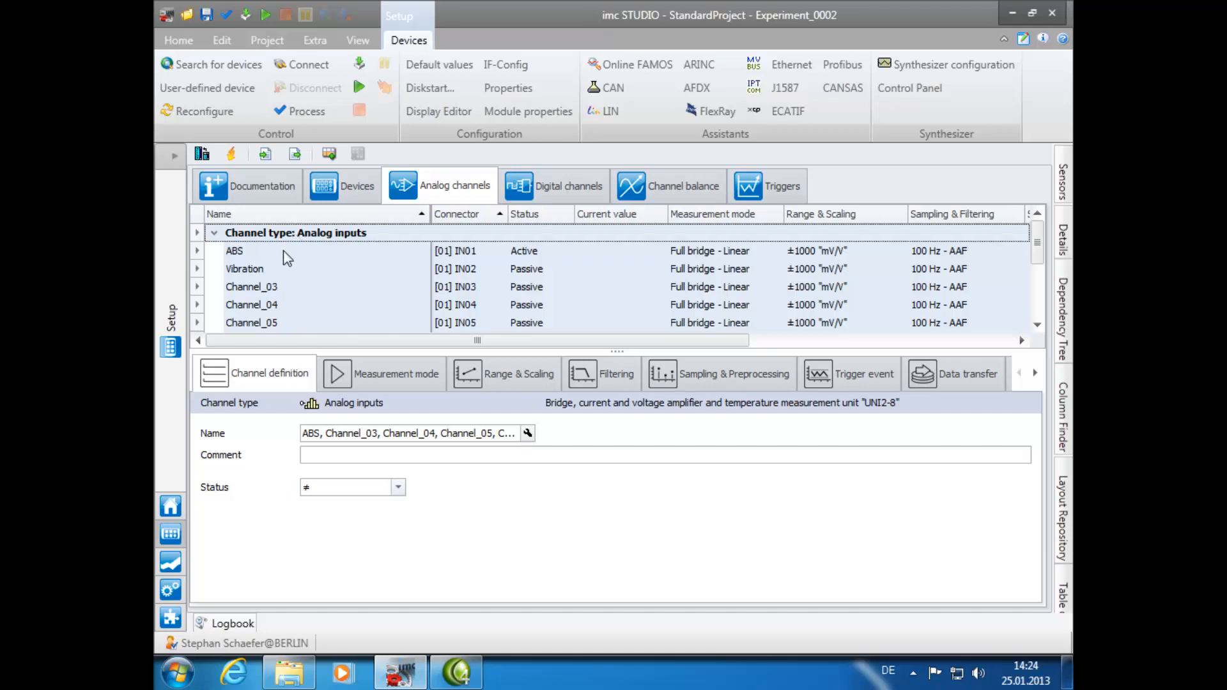
{"action": "left_click", "coordinate": [528, 434]}
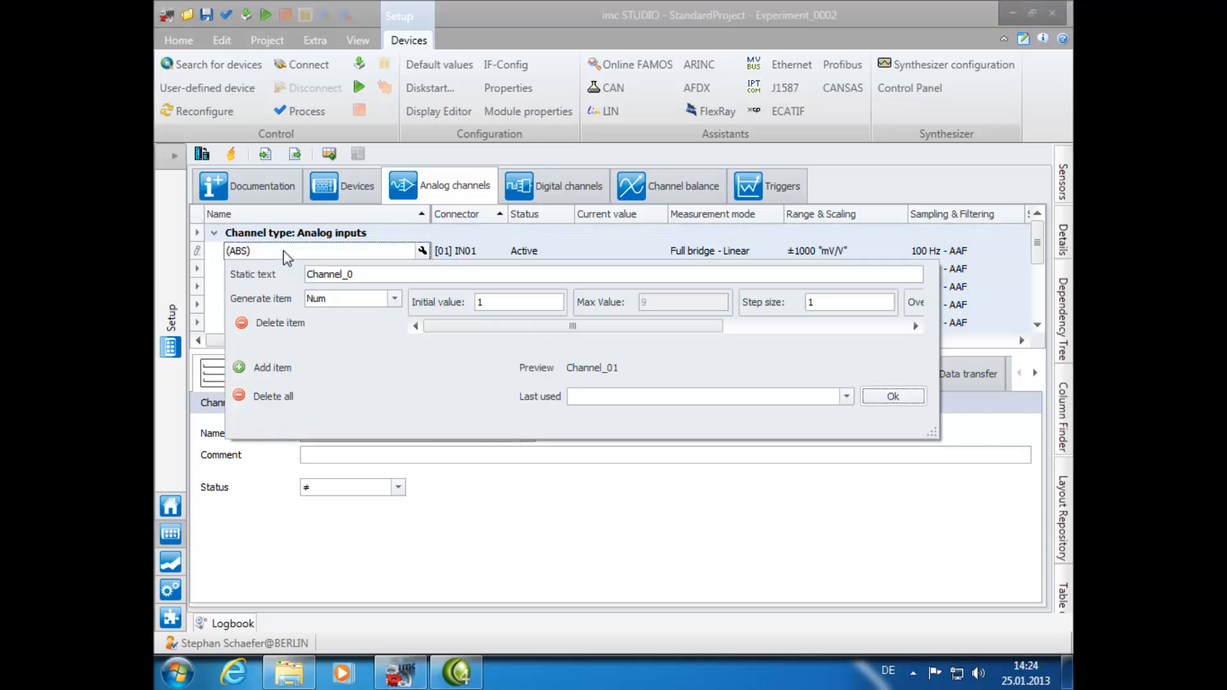
{"action": "left_click", "coordinate": [360, 273]}
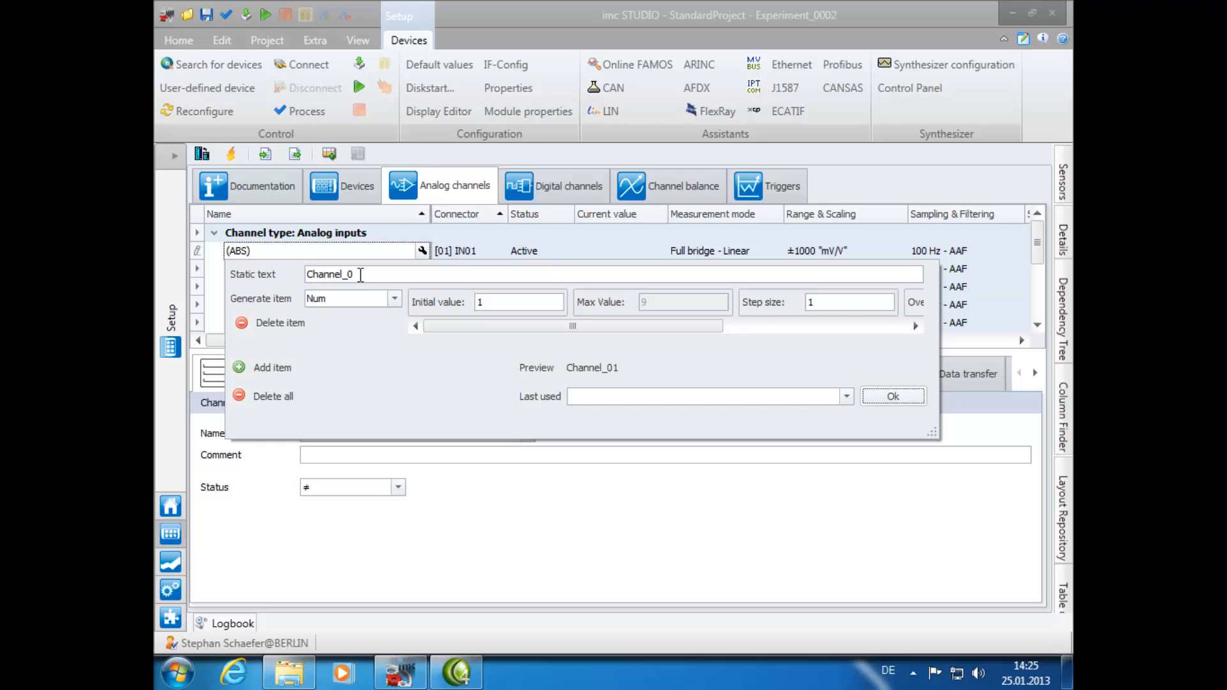
{"action": "triple_click", "coordinate": [328, 273]}
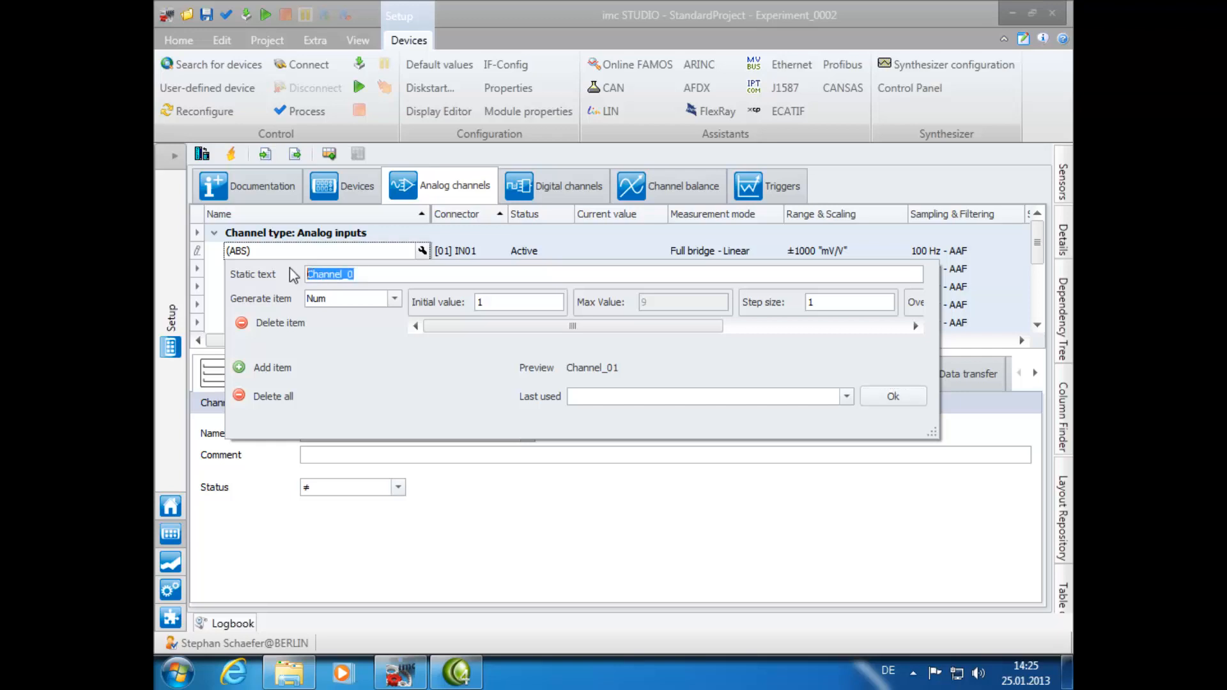
{"action": "type", "text": "tem"}
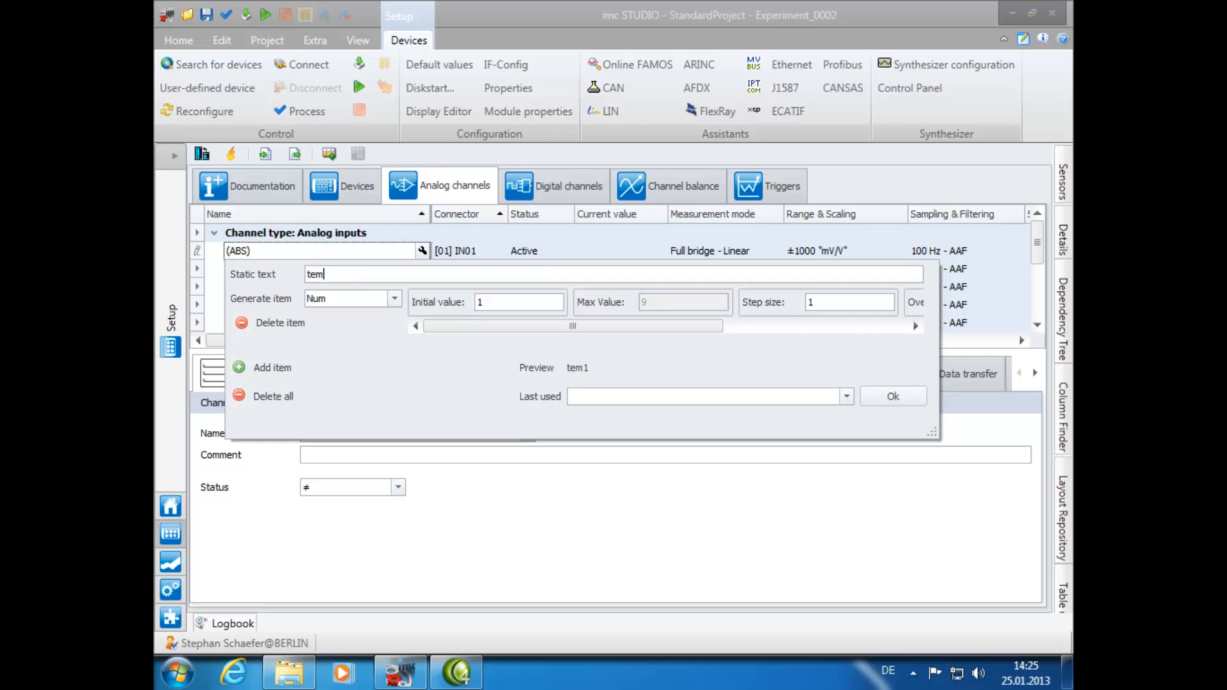
{"action": "type", "text": "p_"}
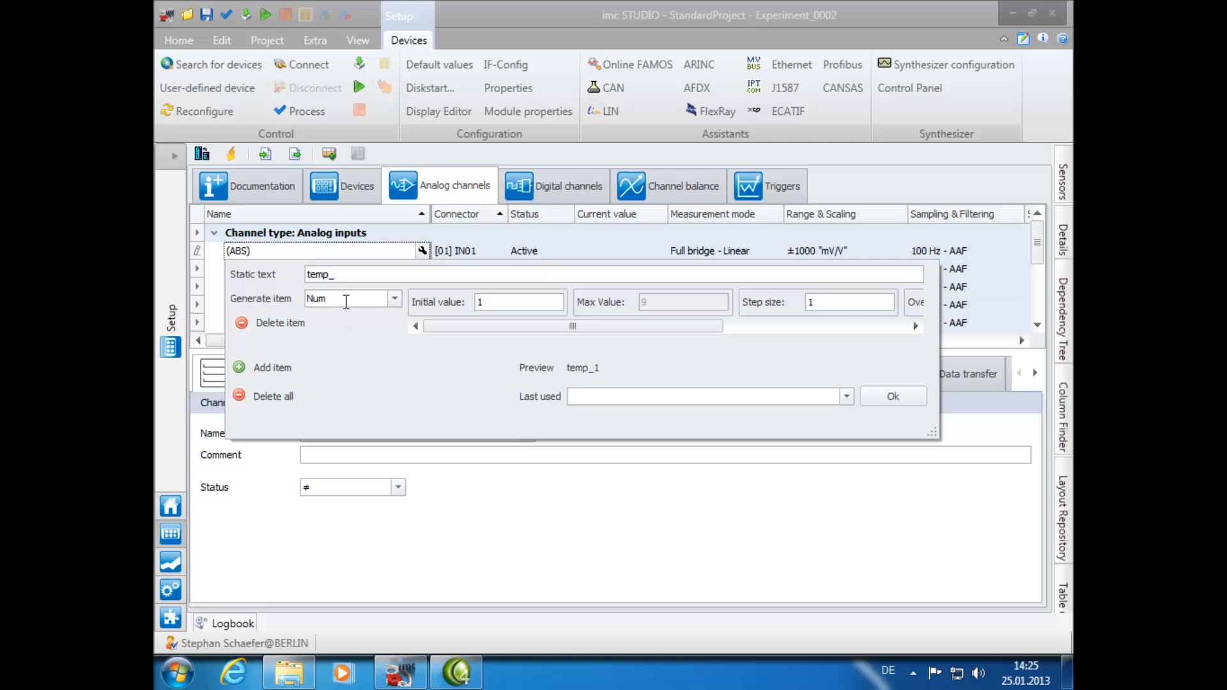
{"action": "mouse_move", "coordinate": [317, 318]}
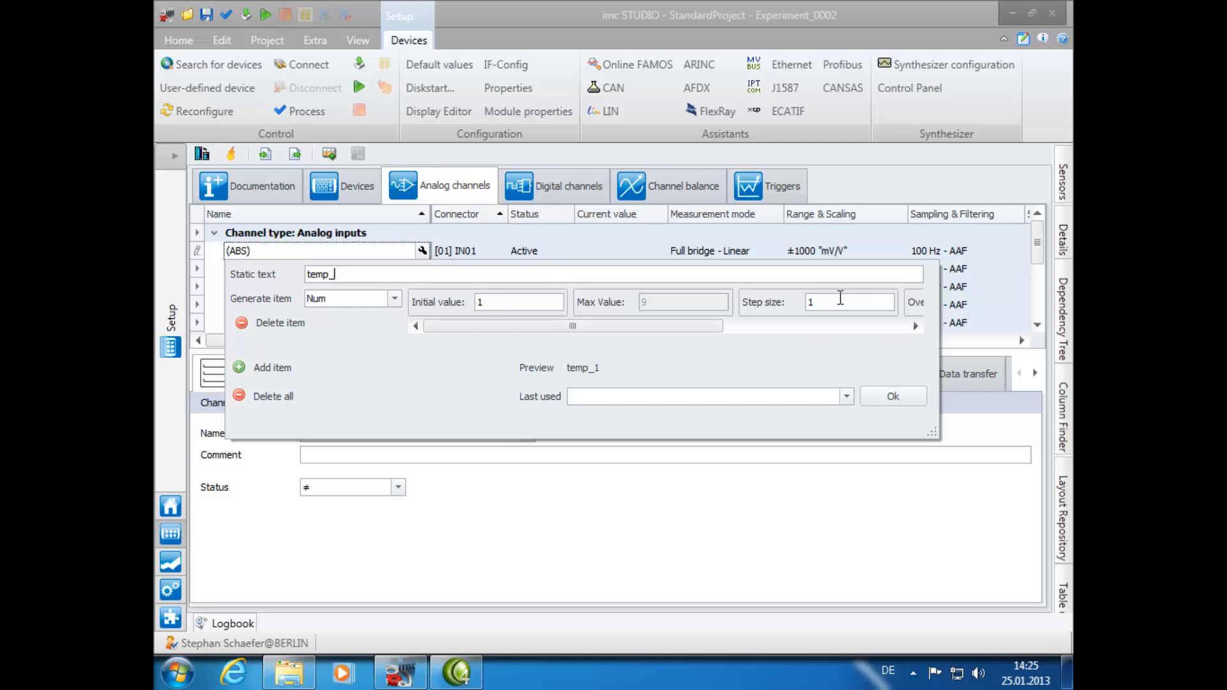
{"action": "mouse_move", "coordinate": [802, 304]}
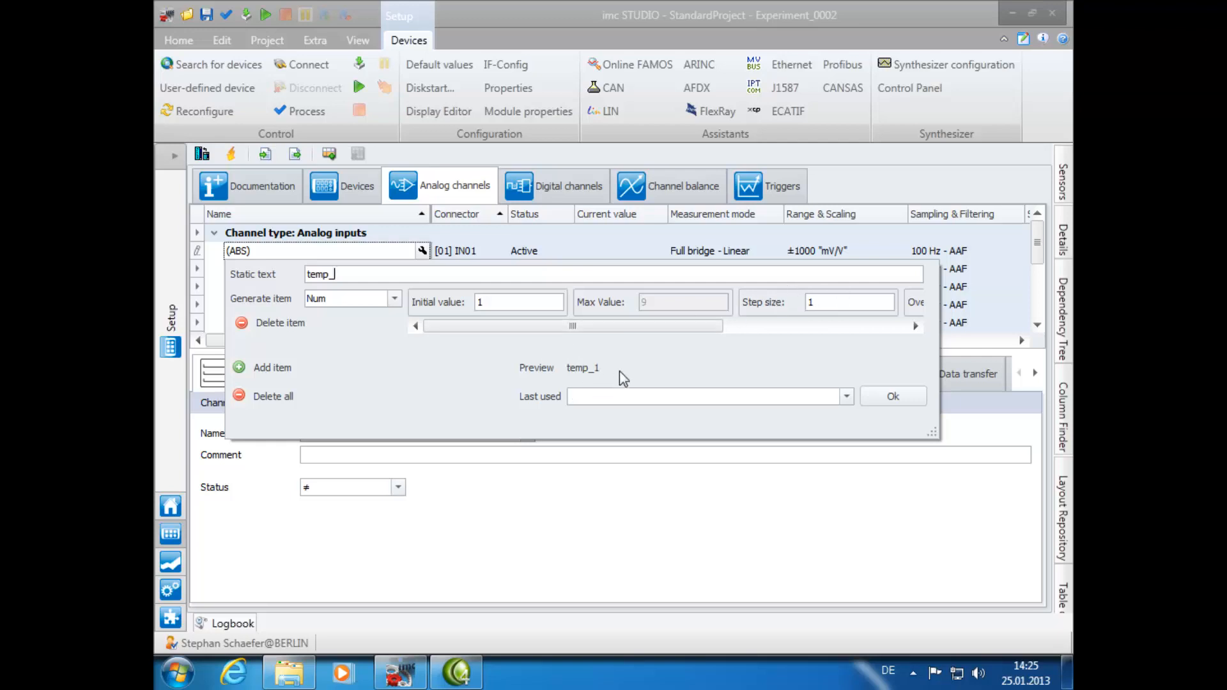
{"action": "mouse_move", "coordinate": [586, 350]}
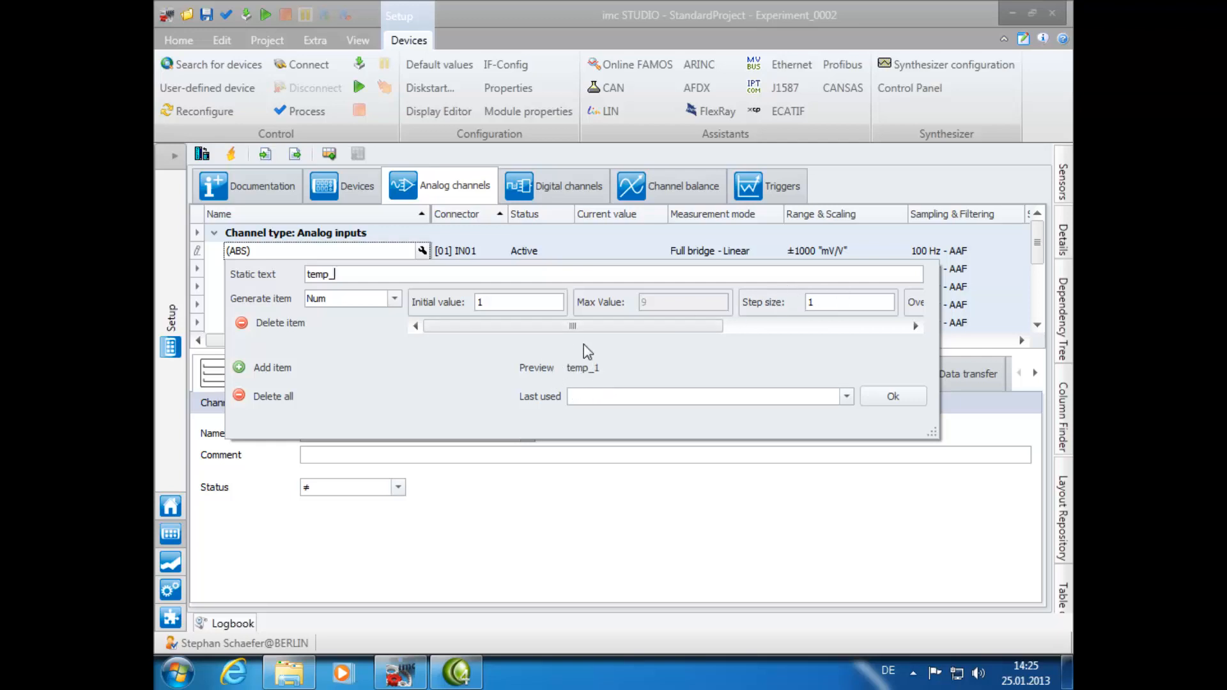
{"action": "left_click", "coordinate": [892, 396]}
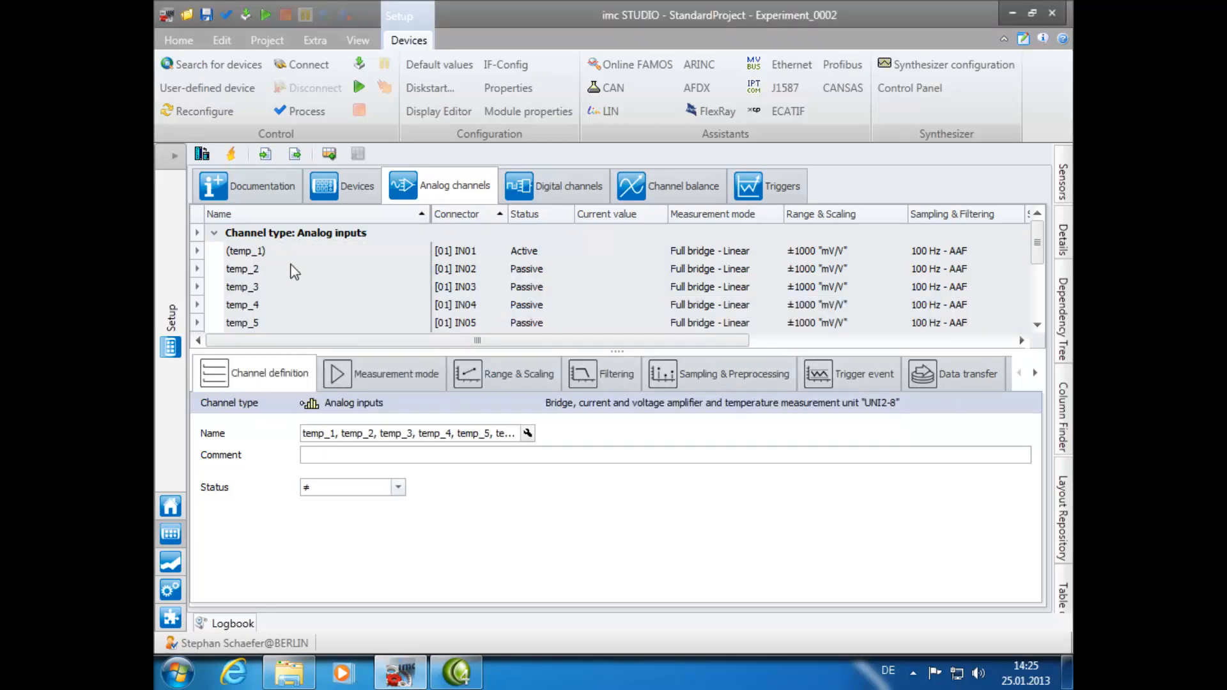
{"action": "mouse_move", "coordinate": [291, 311]}
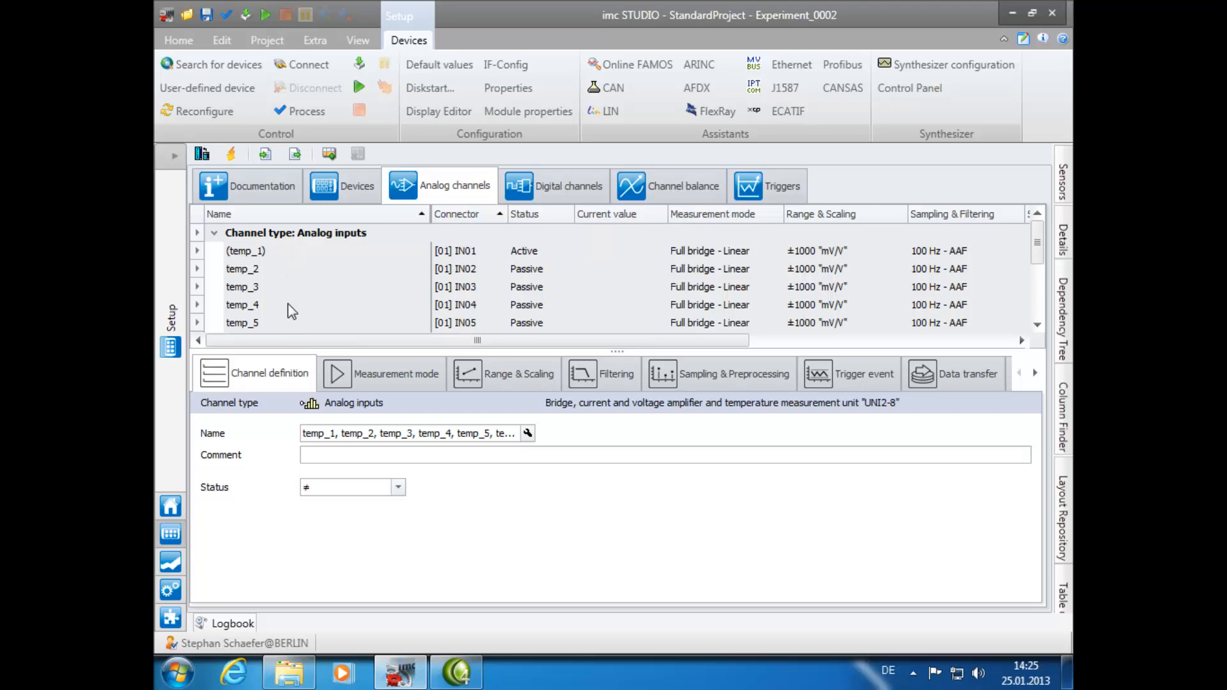
Select temp_1 through temp_3 and start the naming assistant for them.
{"action": "left_click", "coordinate": [242, 268]}
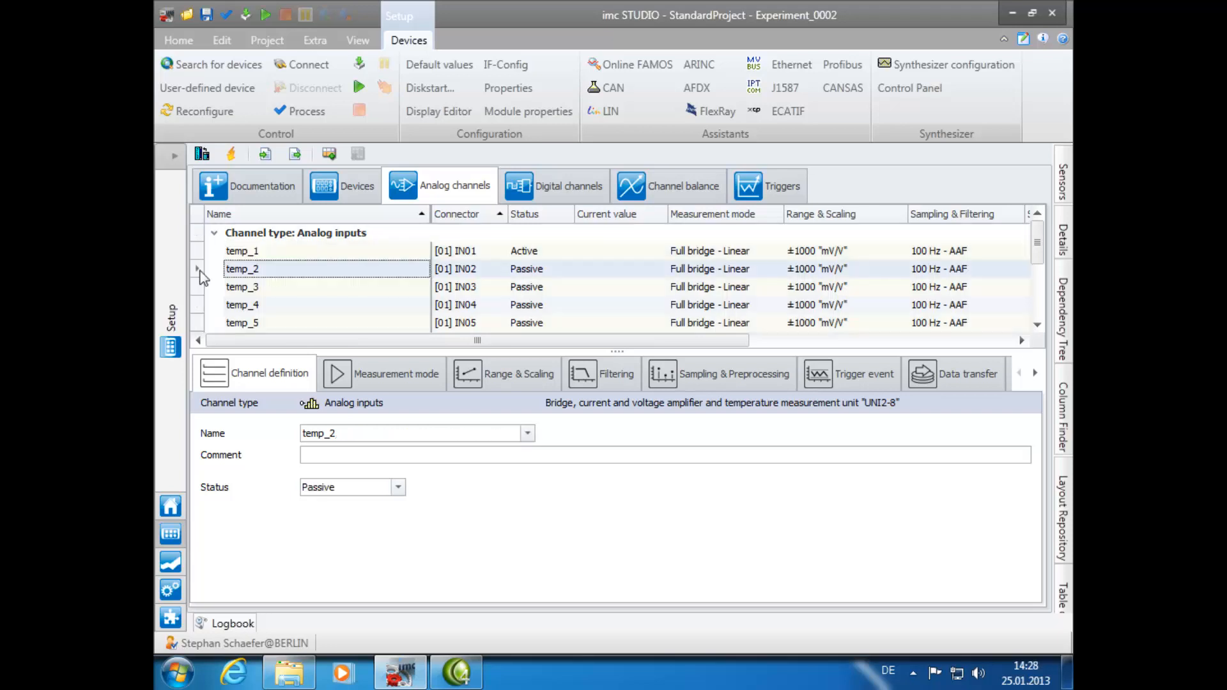
{"action": "mouse_move", "coordinate": [349, 293]}
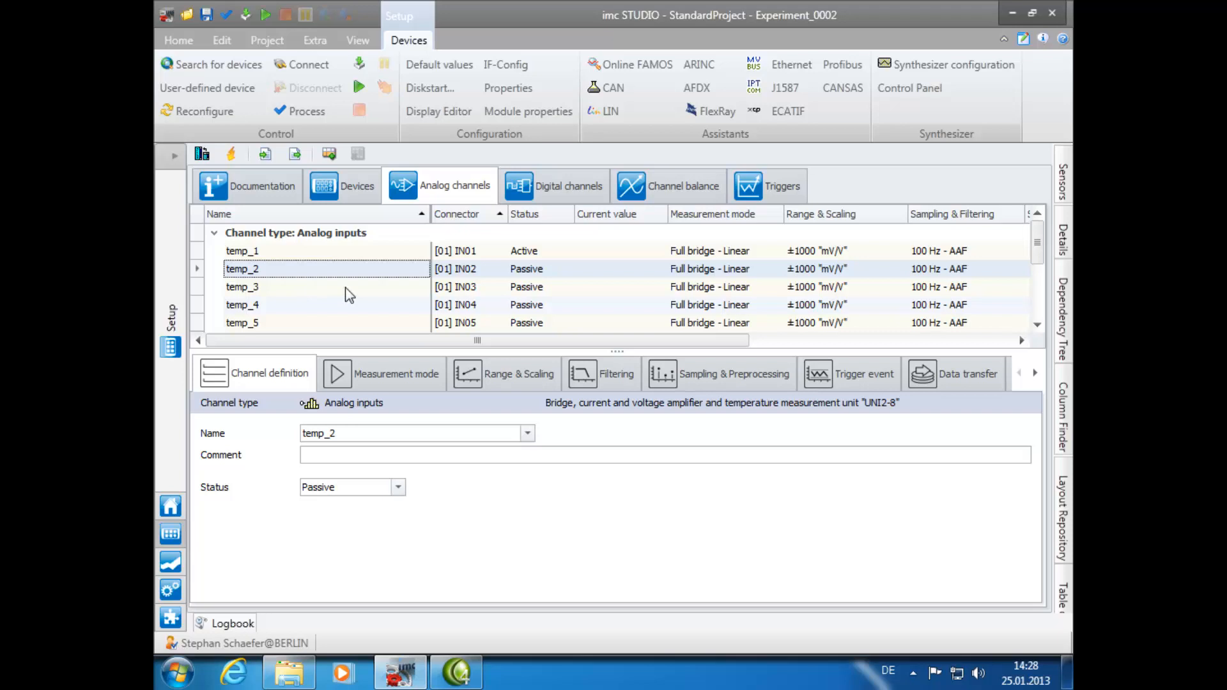
{"action": "left_click", "coordinate": [243, 286]}
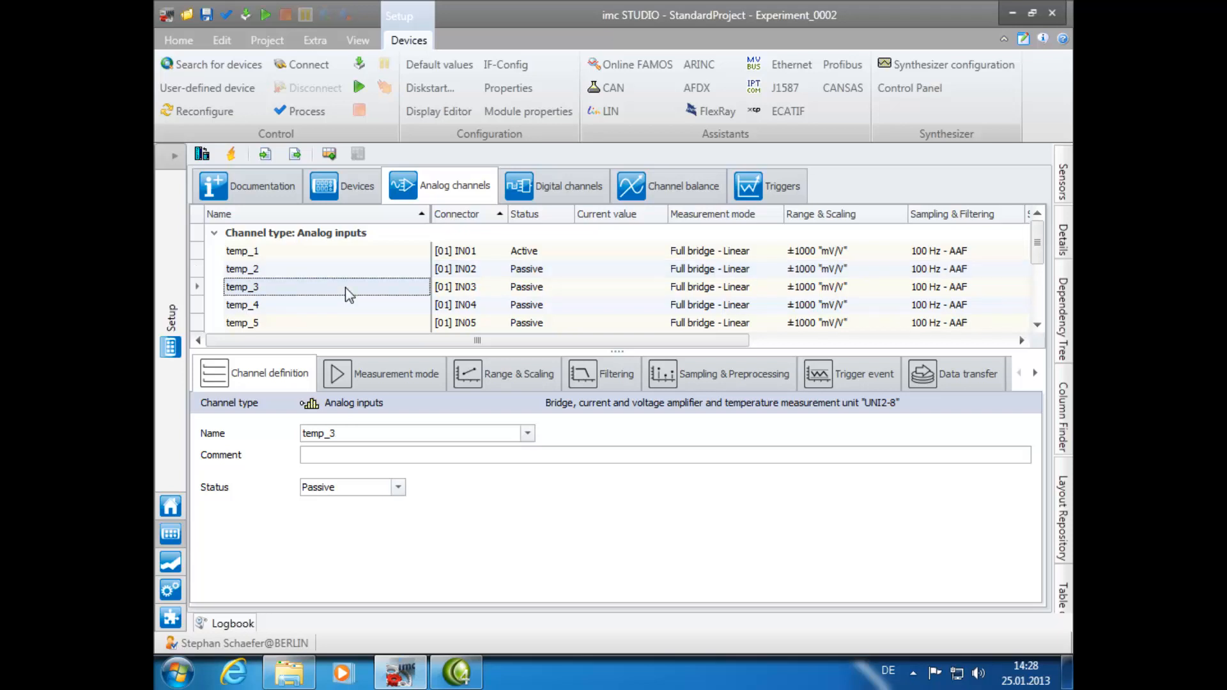
{"action": "left_click", "coordinate": [241, 250]}
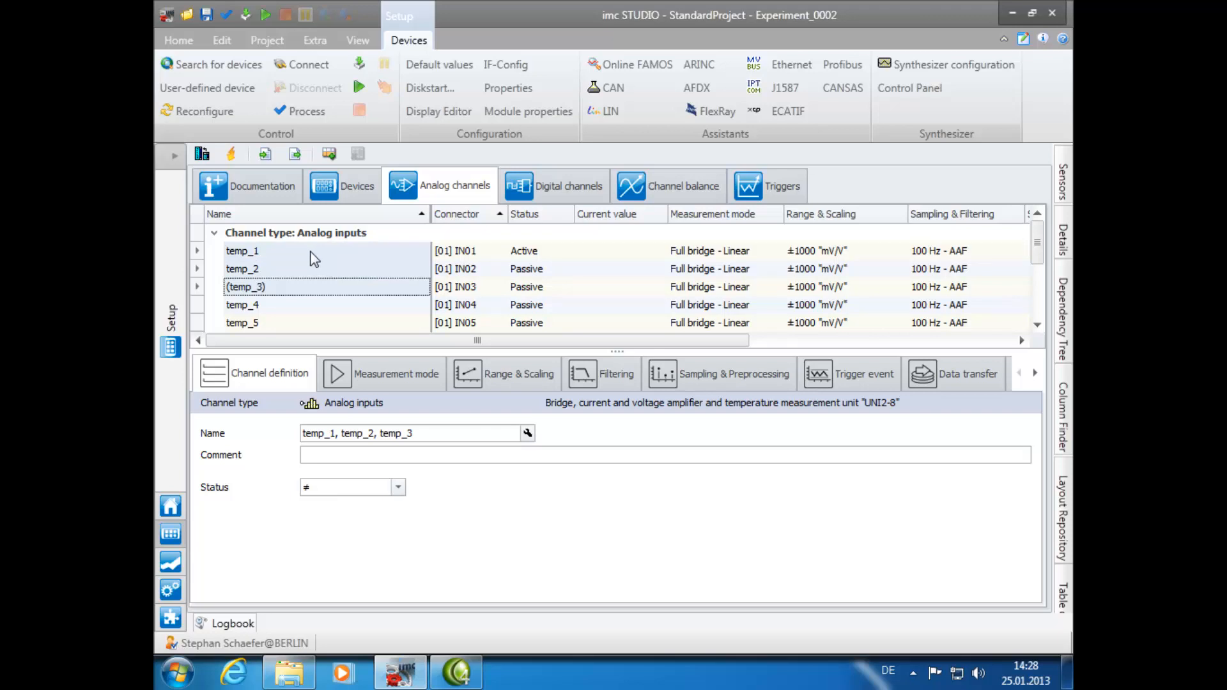
{"action": "left_click", "coordinate": [528, 434]}
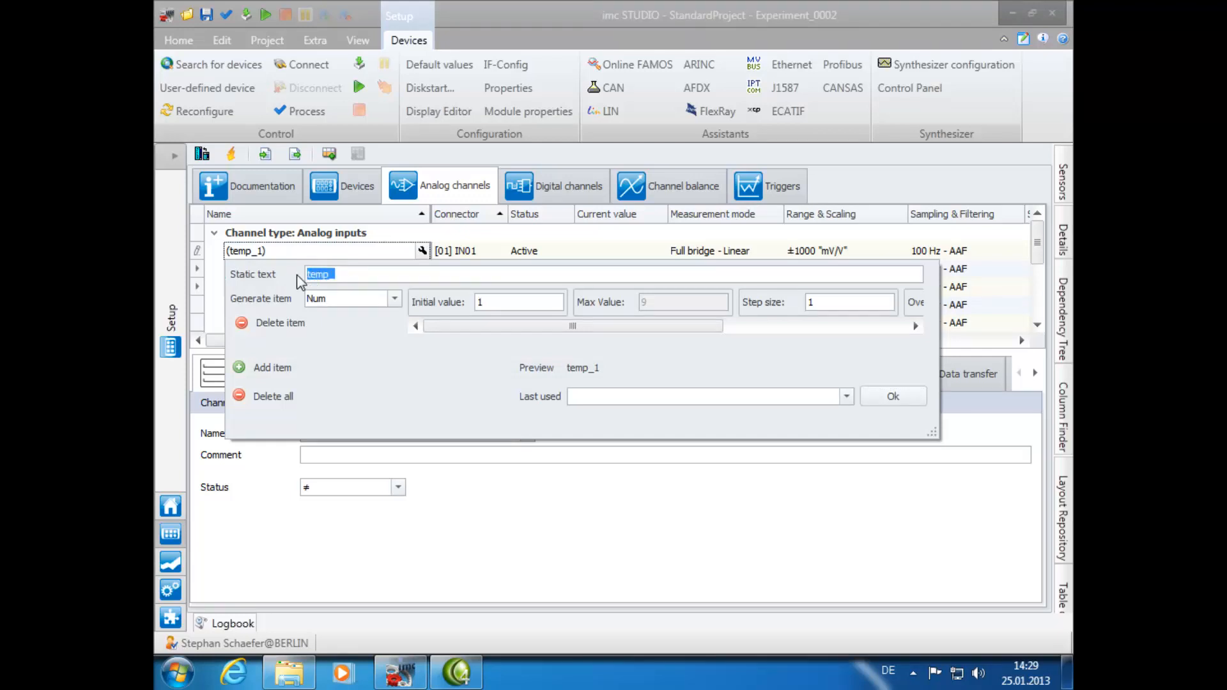
Apply static text sensor_1_ with an Alpha suffix from X, giving sensor_1_X/Y/Z.
{"action": "type", "text": "sen"}
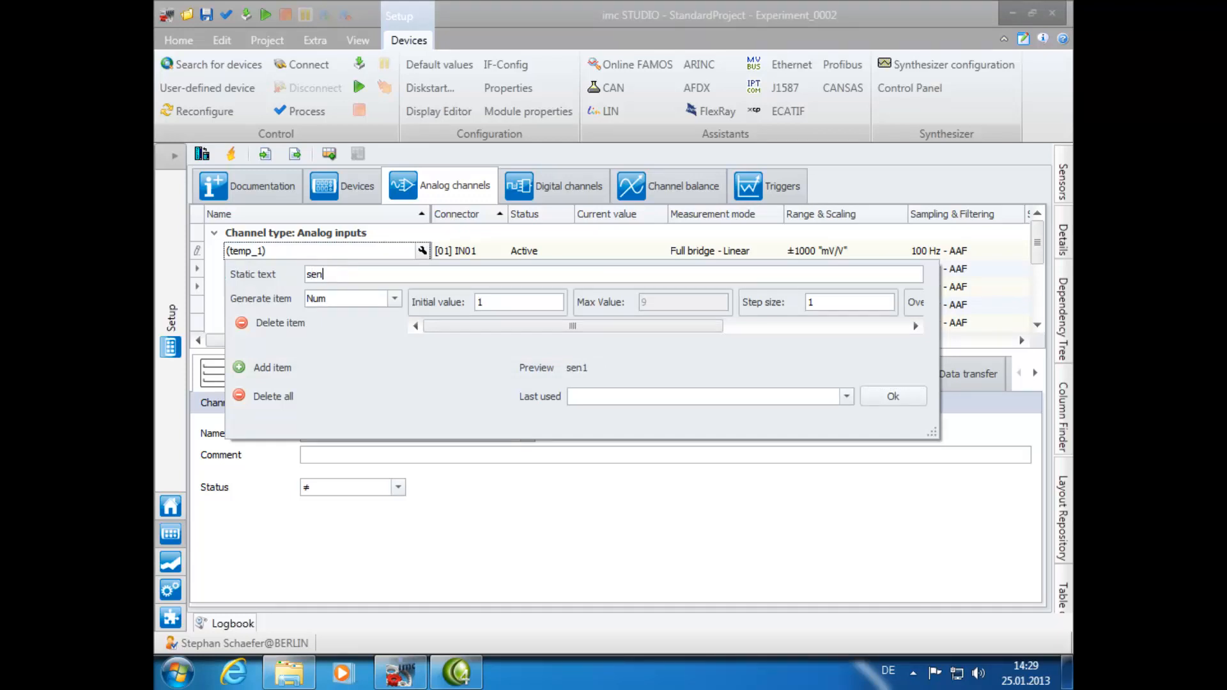
{"action": "type", "text": "sor"}
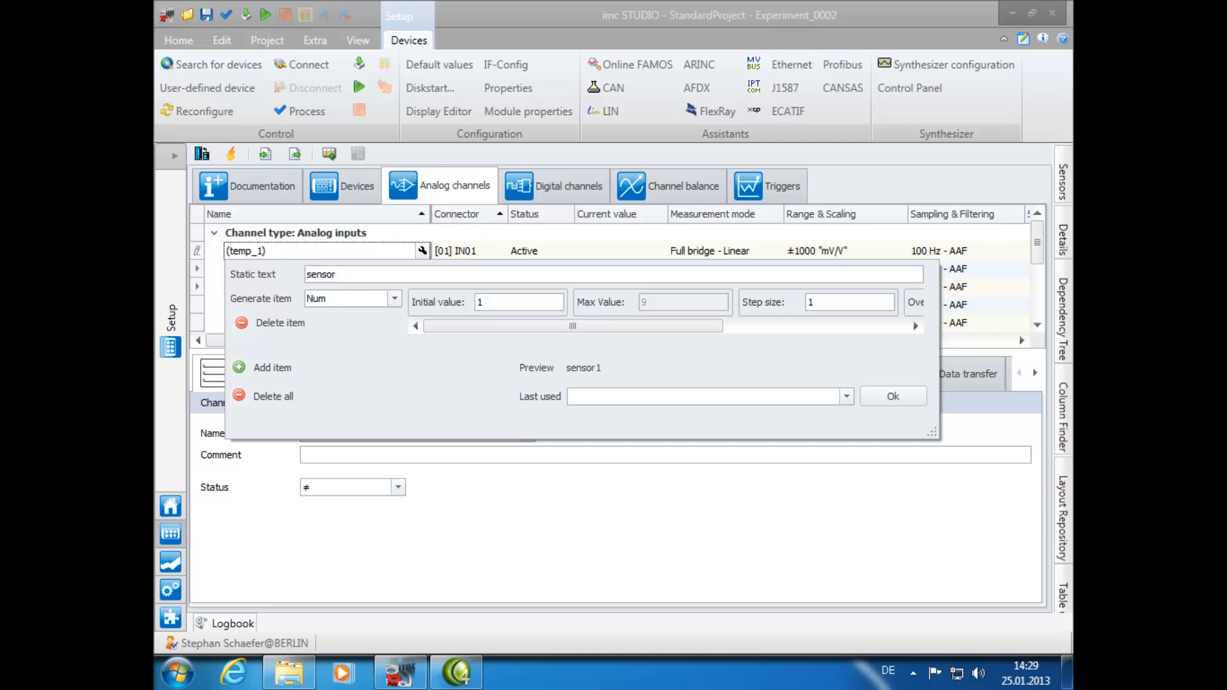
{"action": "type", "text": "_1_"}
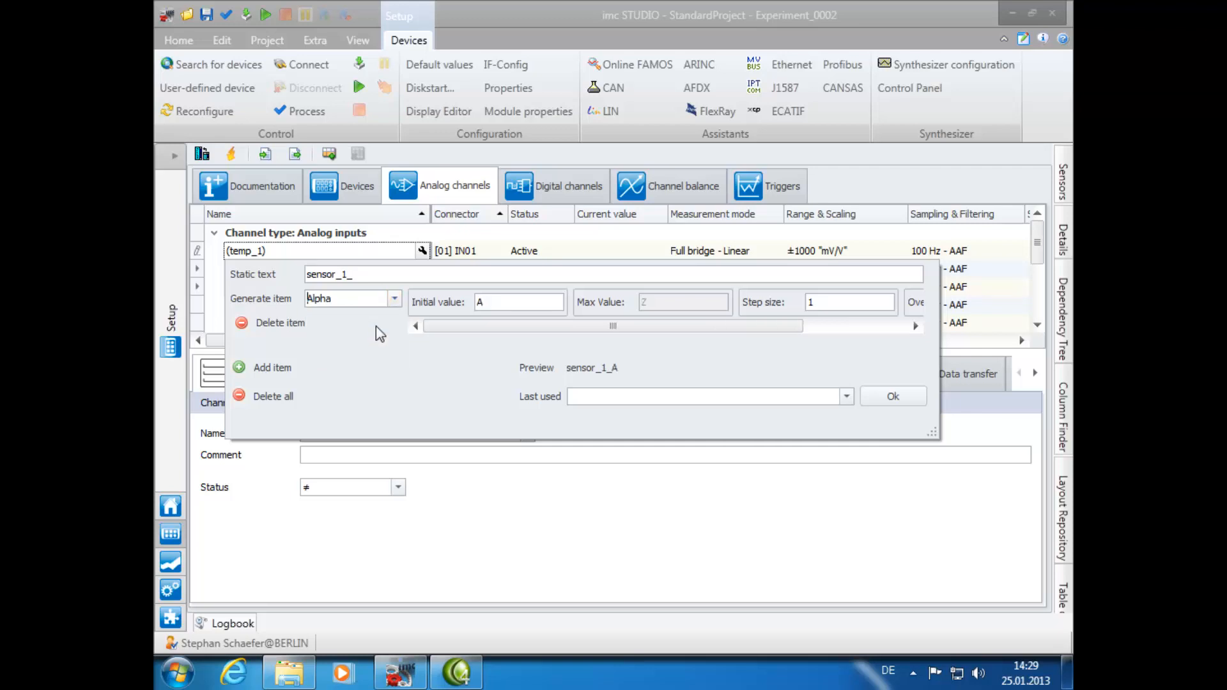
{"action": "left_click", "coordinate": [518, 302]}
{"action": "type", "text": "x"}
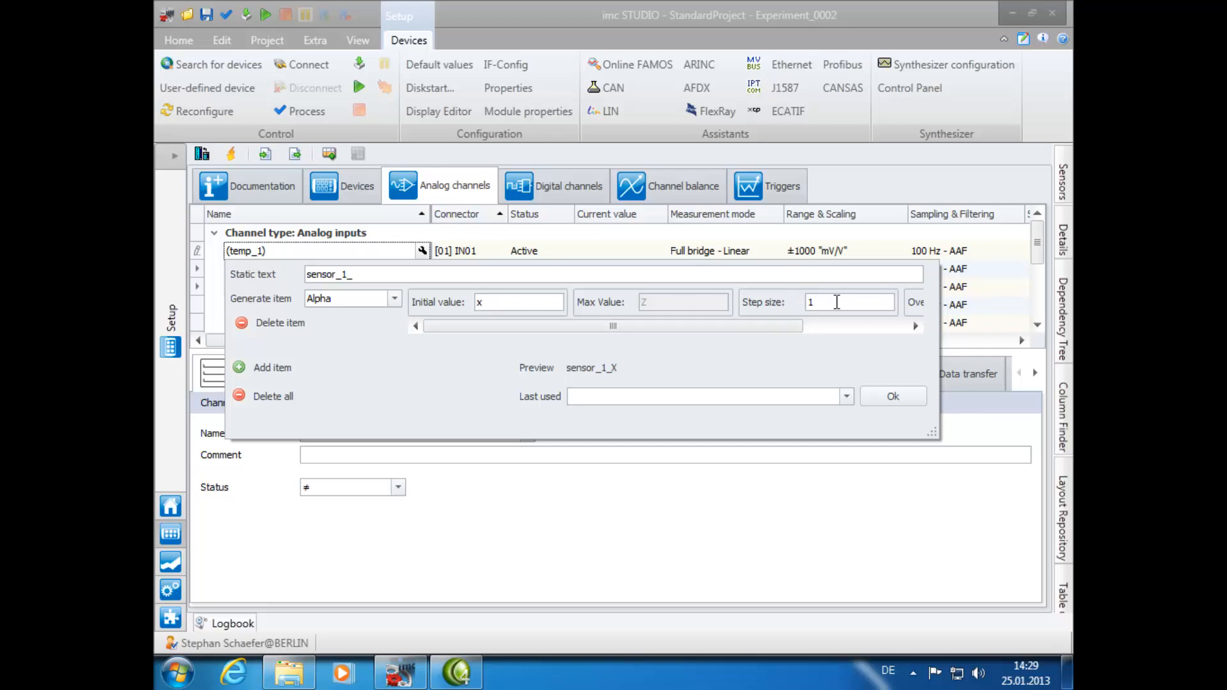
{"action": "mouse_move", "coordinate": [540, 357]}
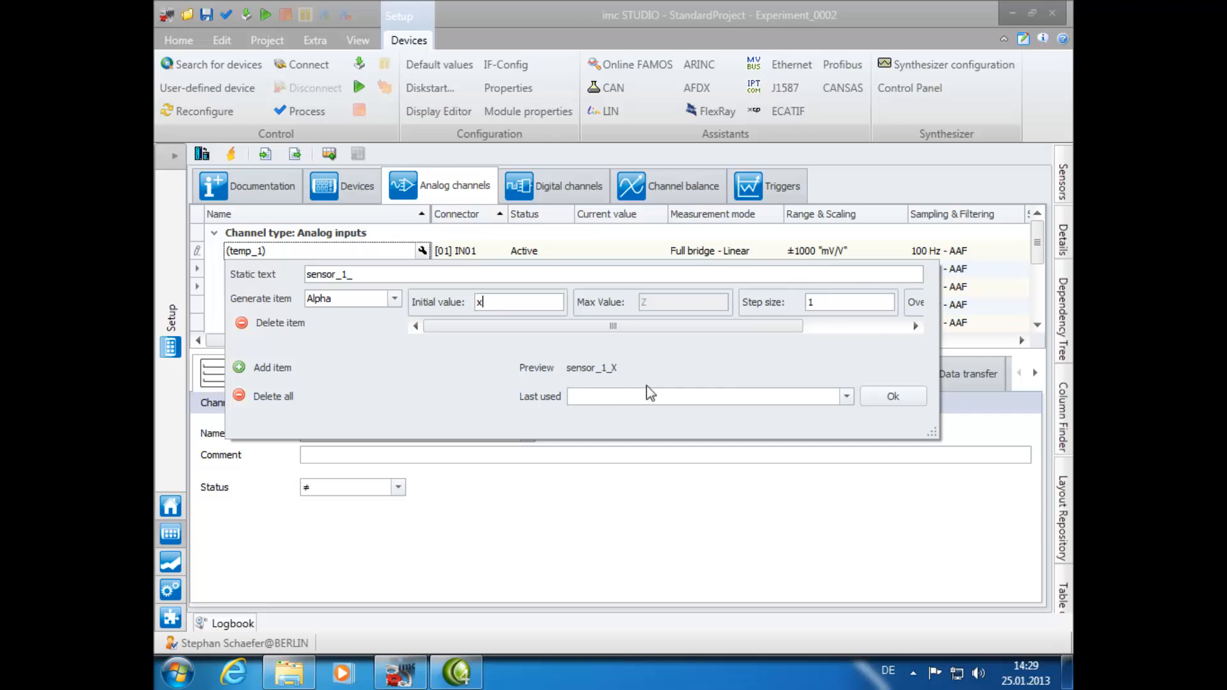
{"action": "left_click", "coordinate": [892, 396]}
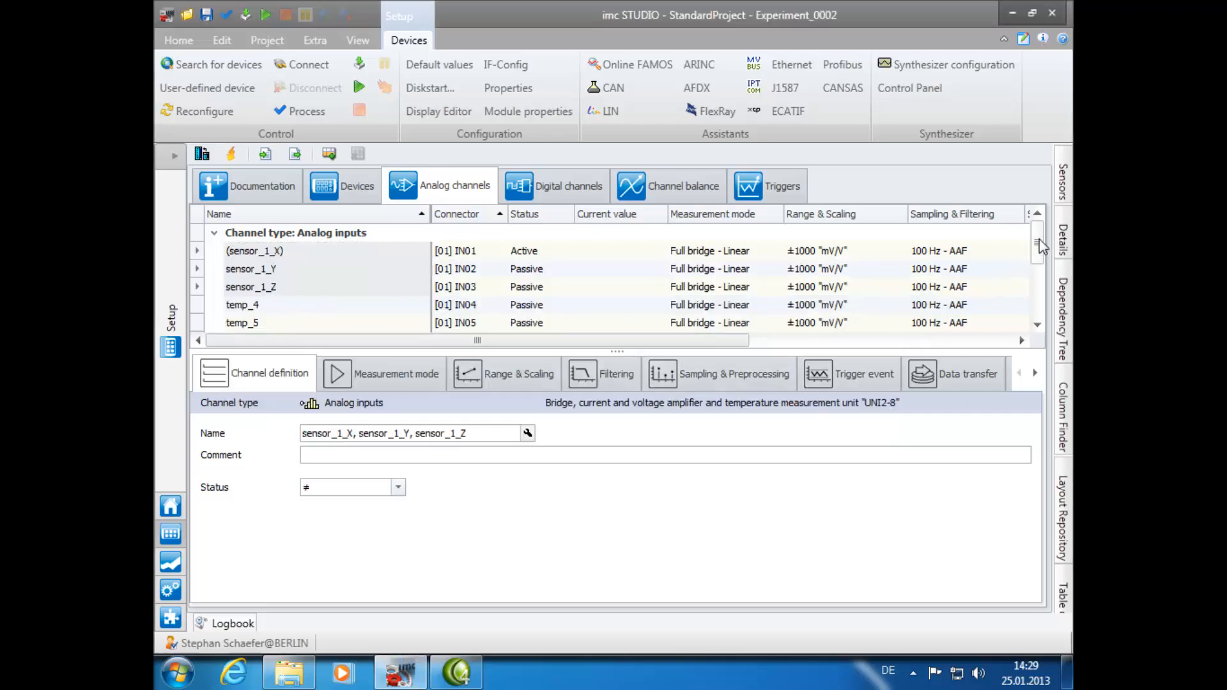
Rename temp_4–temp_6 to sensor_2_X, sensor_2_Y and sensor_2_Z with the same pattern.
{"action": "scroll", "scroll_direction": "down", "scroll_amount": 3}
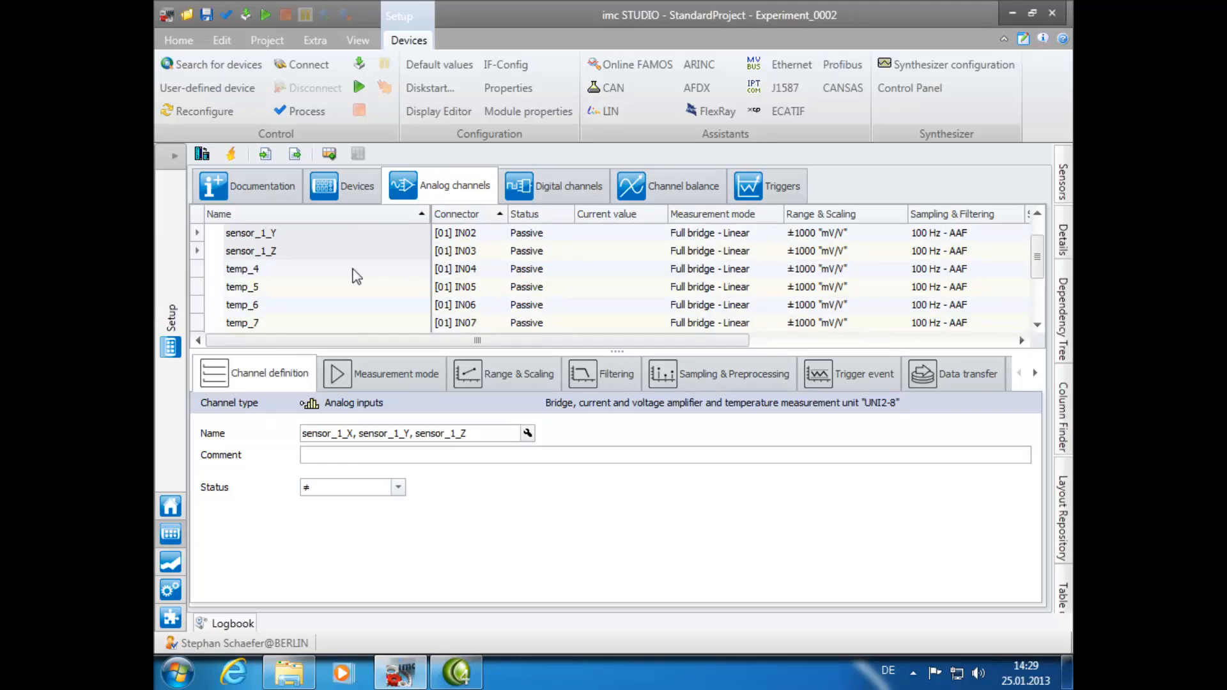
{"action": "mouse_move", "coordinate": [314, 315]}
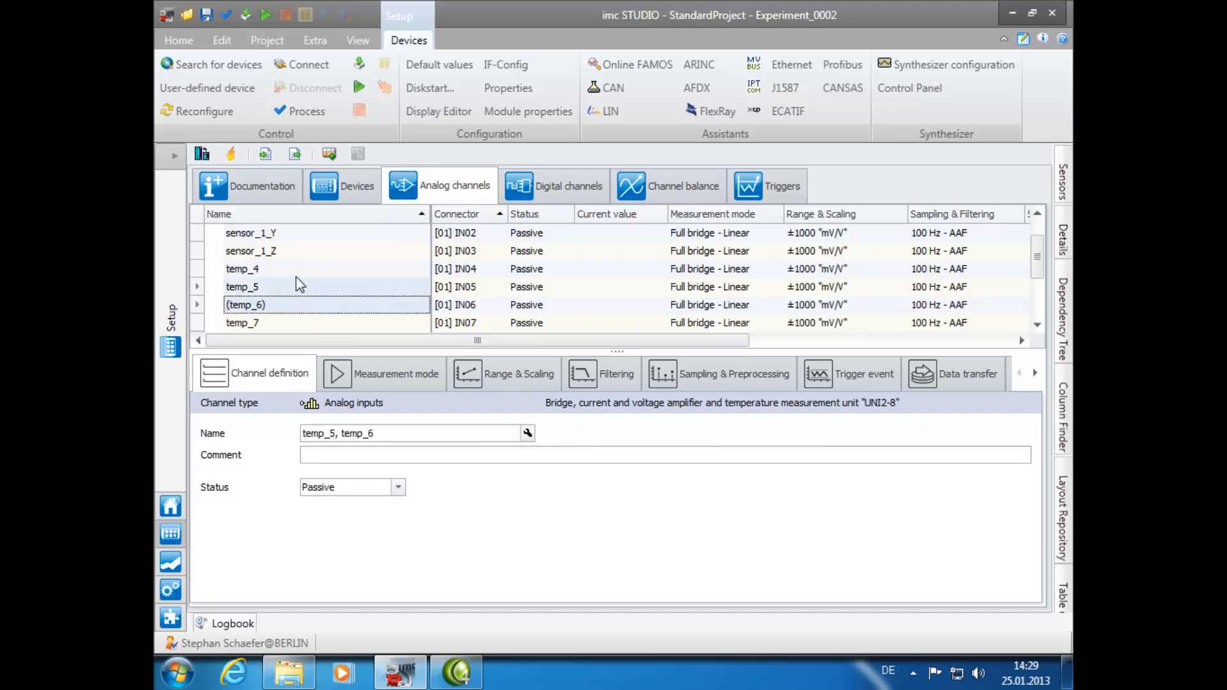
{"action": "left_click", "coordinate": [527, 433]}
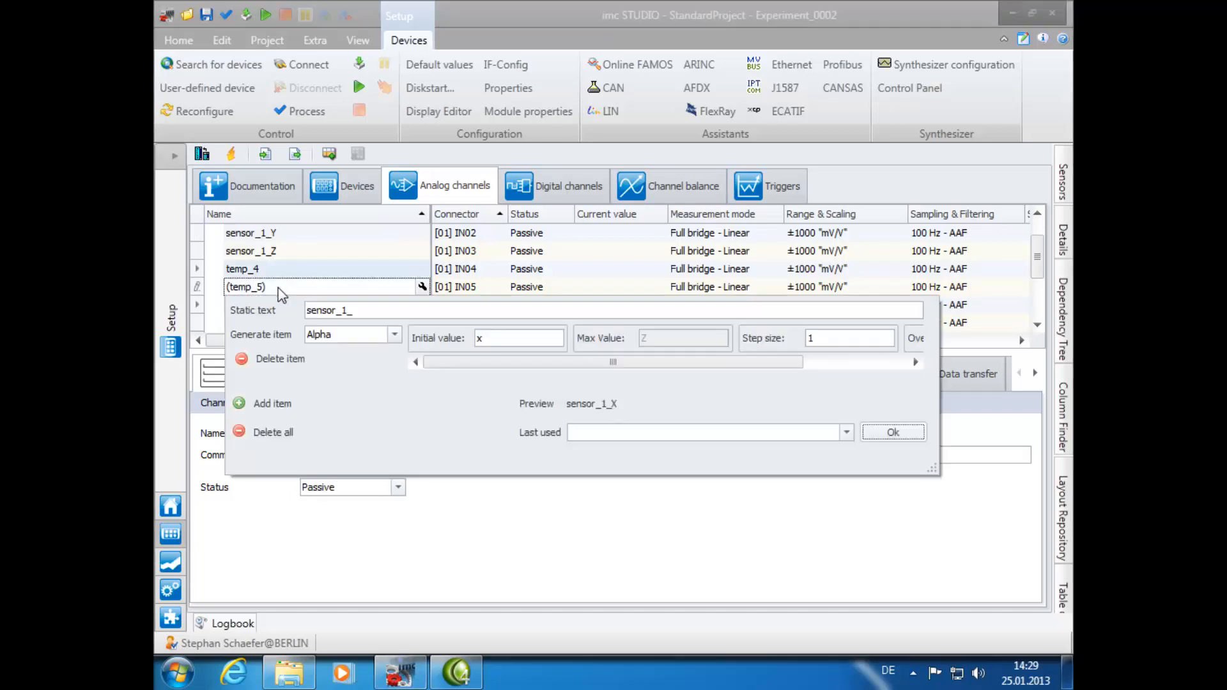
{"action": "mouse_move", "coordinate": [292, 324]}
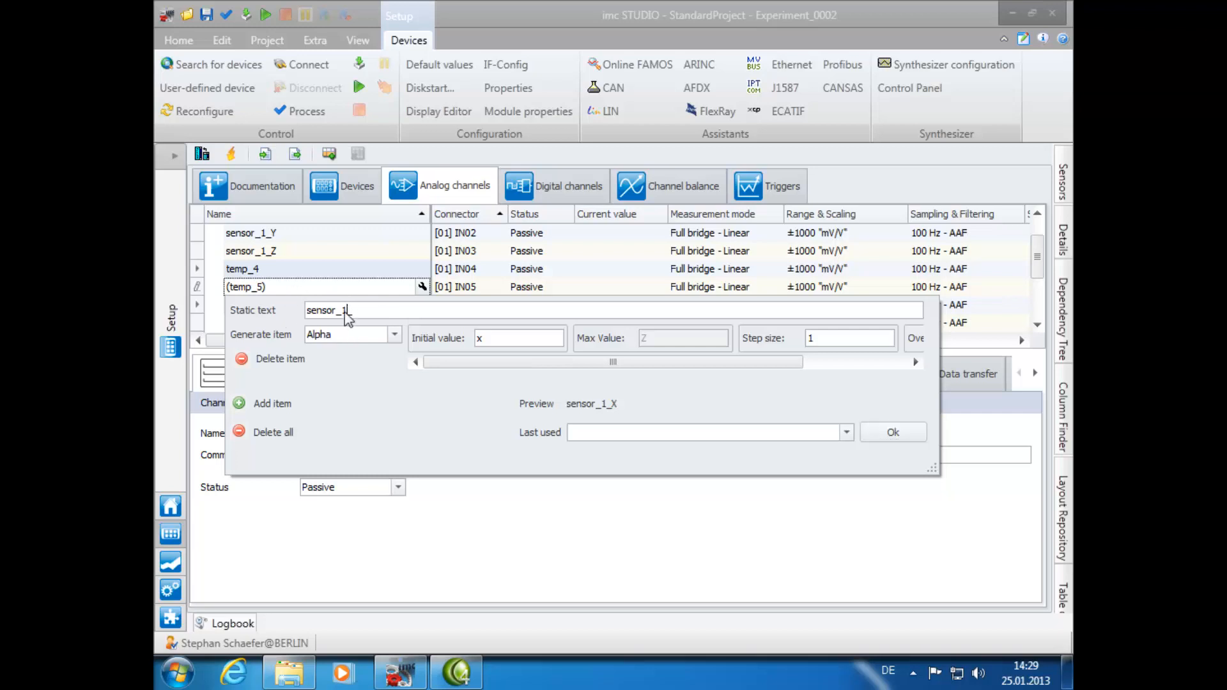
{"action": "key", "text": "Backspace"}
{"action": "type", "text": "2"}
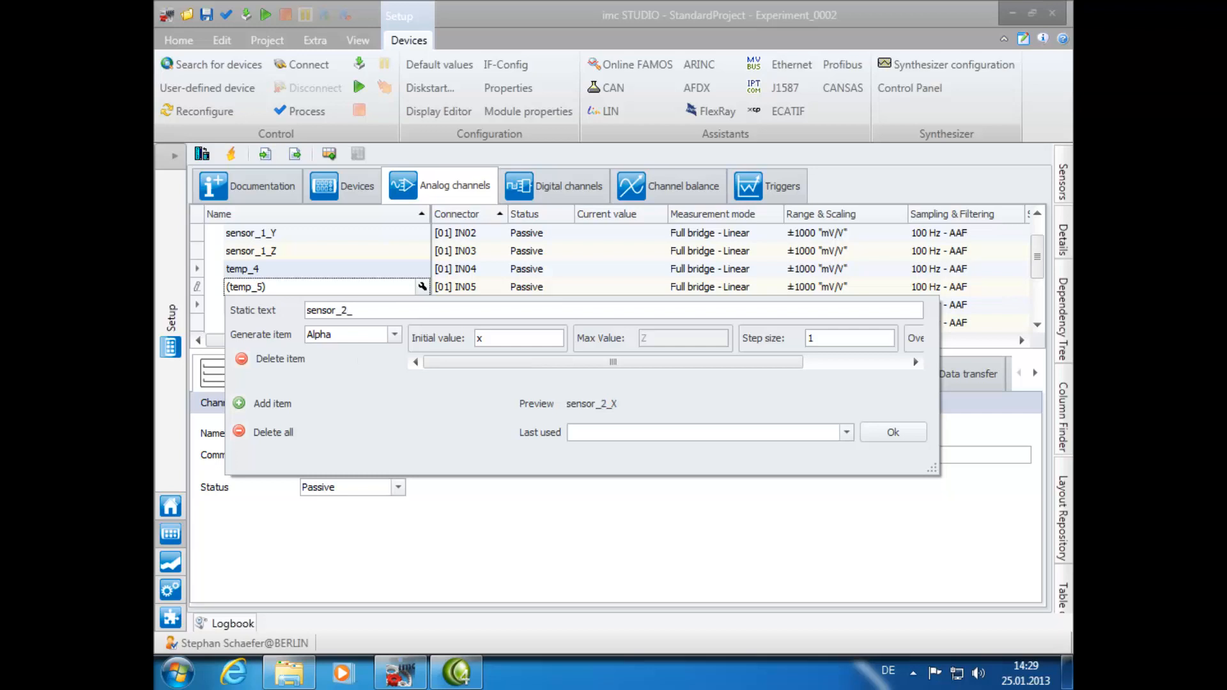
{"action": "mouse_move", "coordinate": [556, 410]}
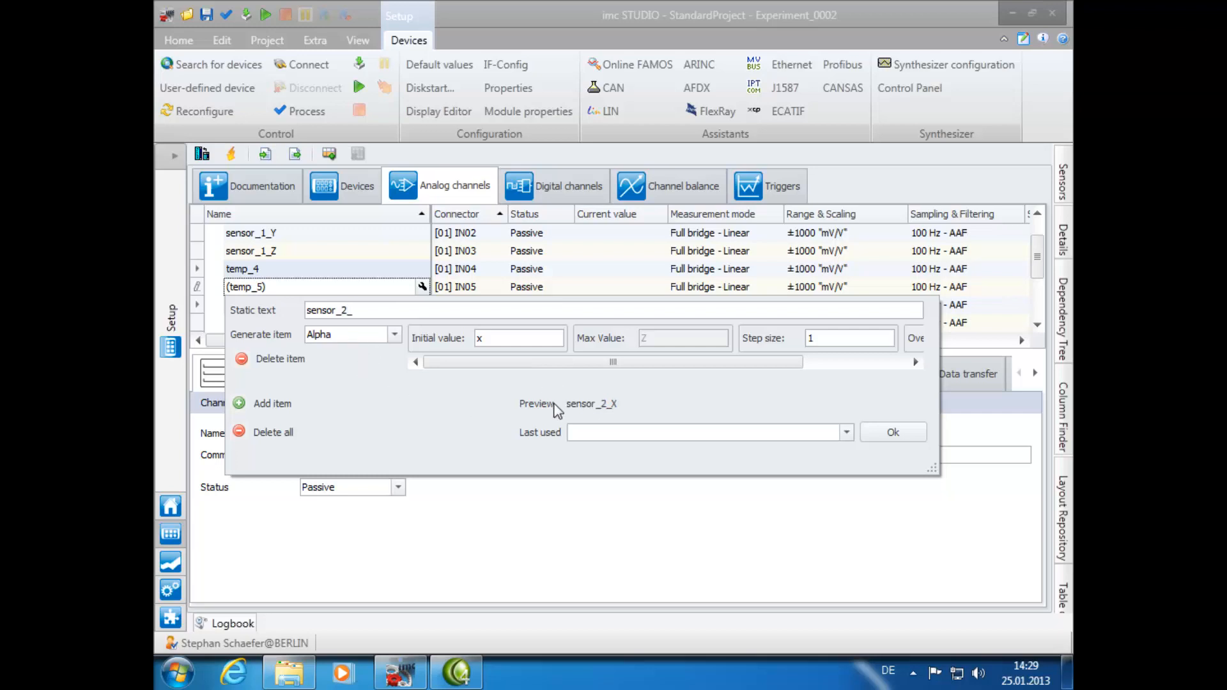
{"action": "left_click", "coordinate": [893, 432]}
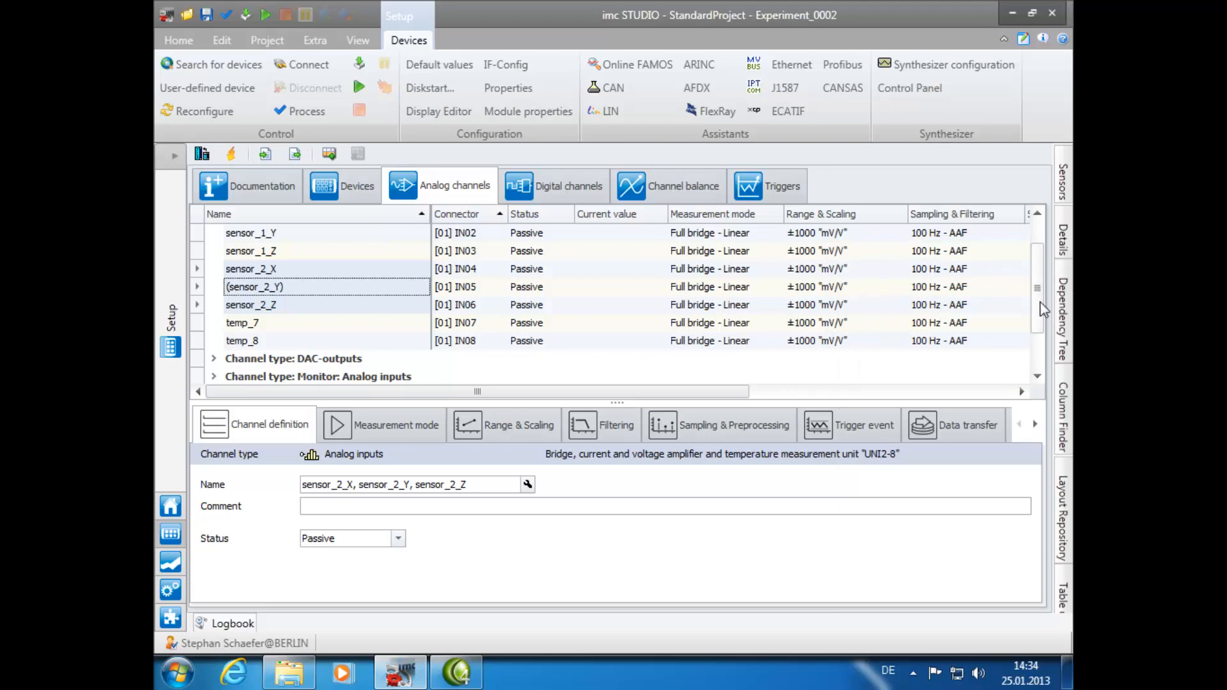
Start naming all analog inputs with static text wagon_ and list the suffix generator choices.
{"action": "scroll", "scroll_direction": "up", "scroll_amount": 3}
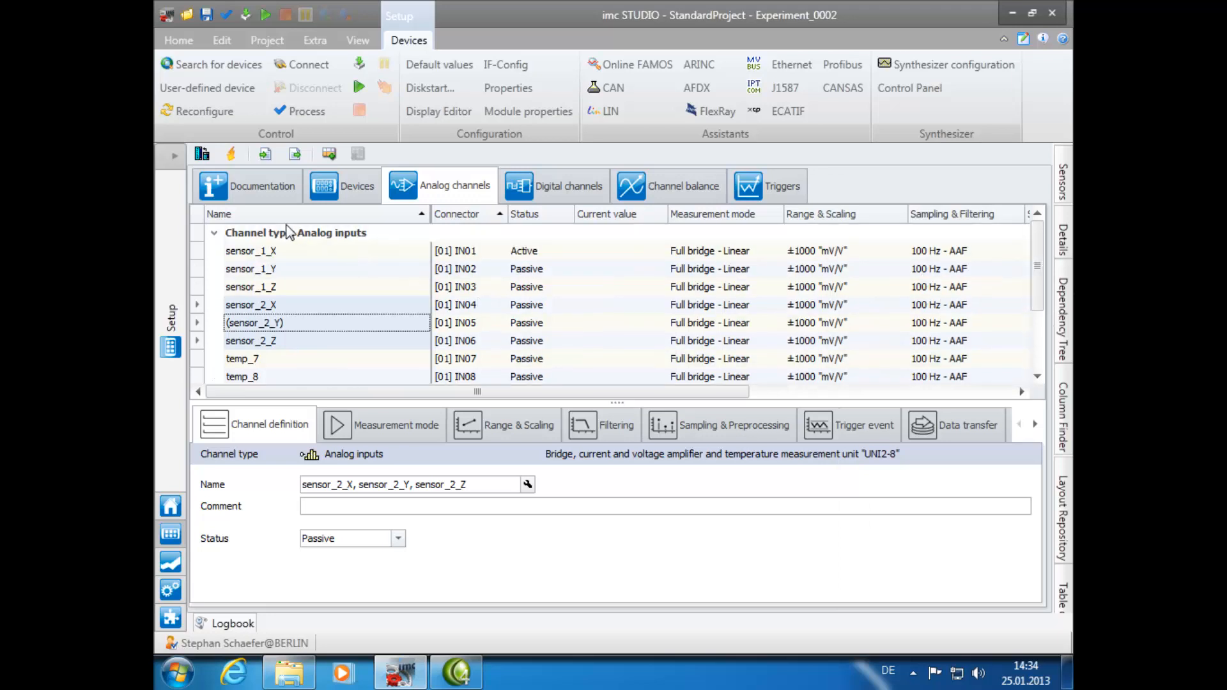
{"action": "mouse_move", "coordinate": [285, 237]}
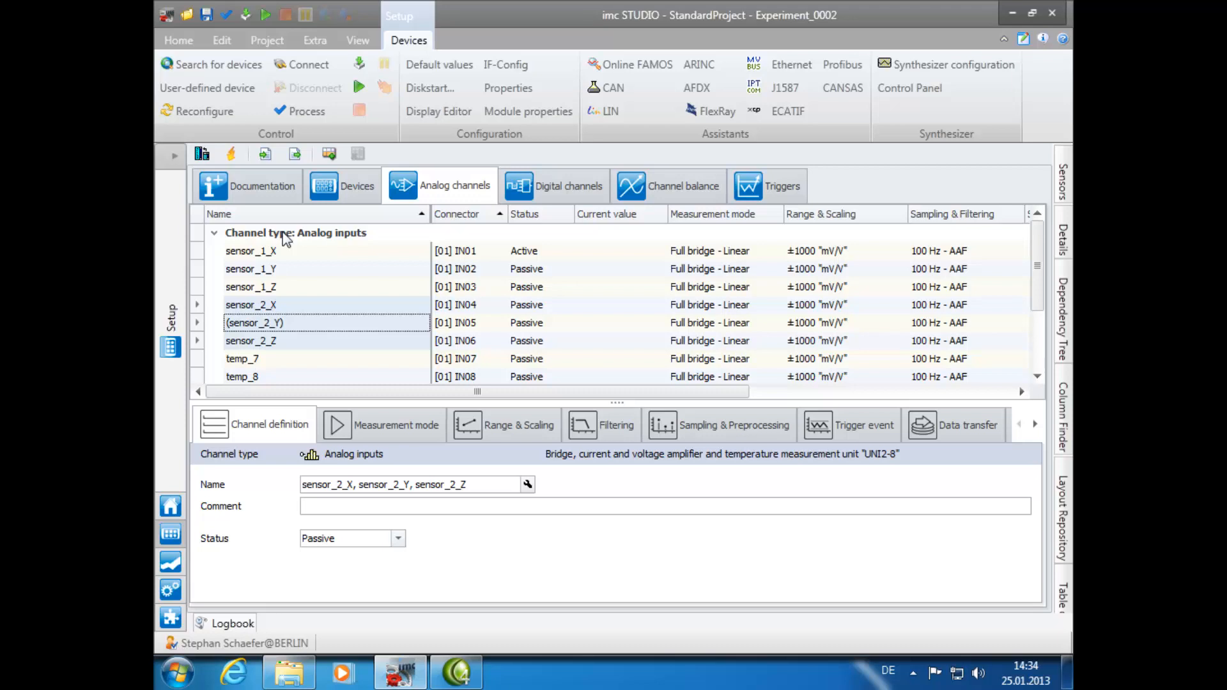
{"action": "left_click", "coordinate": [295, 233]}
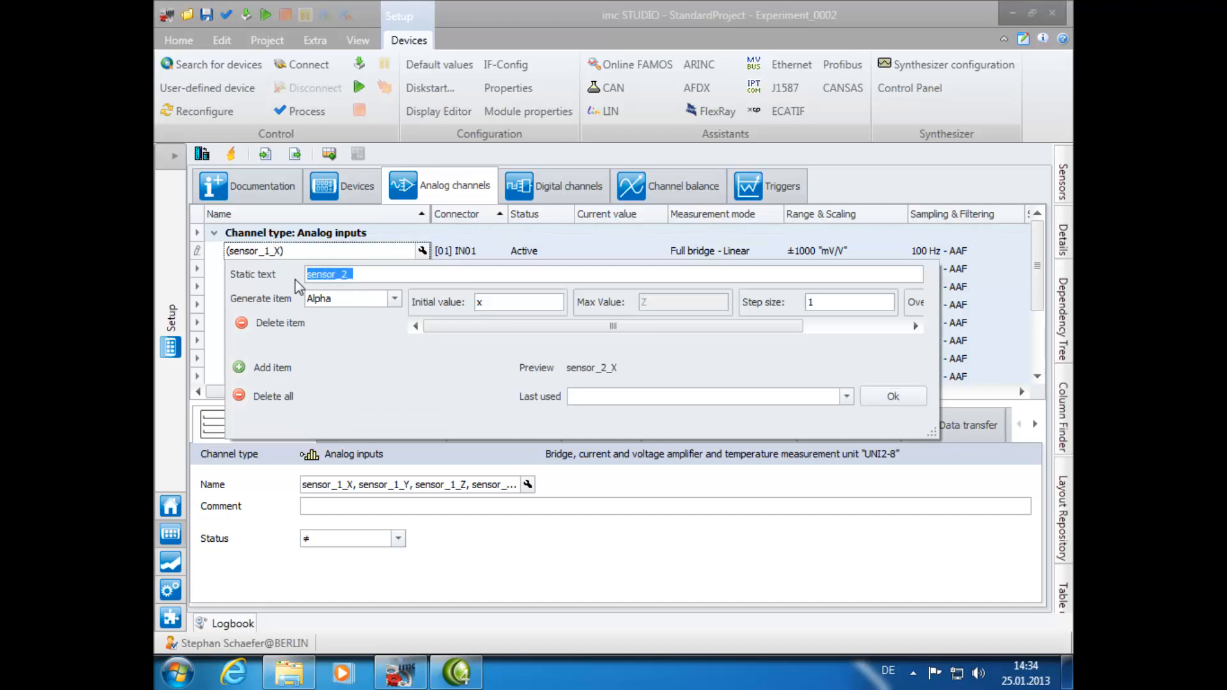
{"action": "type", "text": "wagon_"}
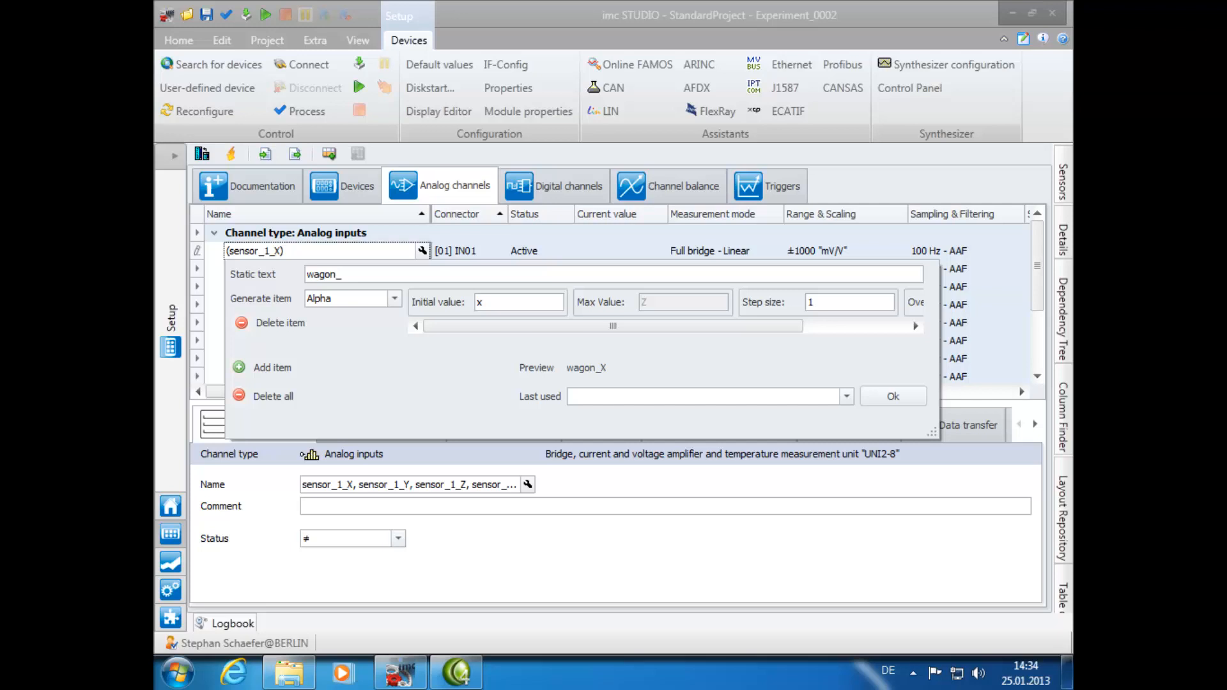
{"action": "left_click", "coordinate": [395, 298]}
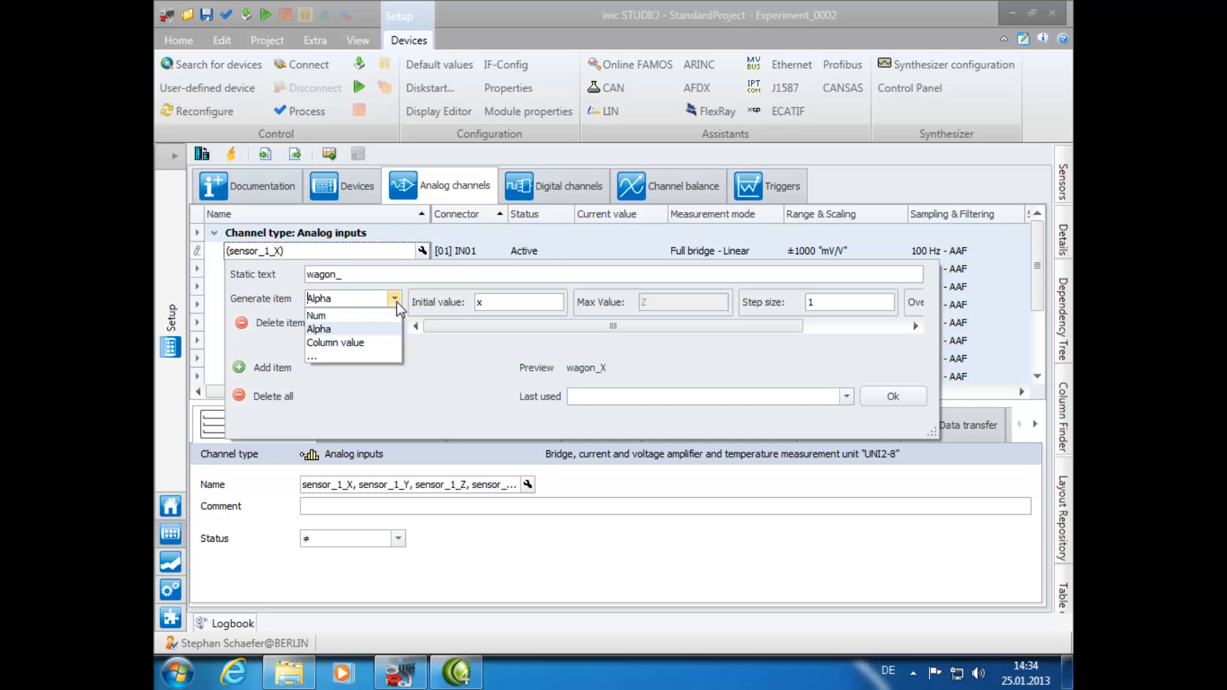
{"action": "mouse_move", "coordinate": [336, 368]}
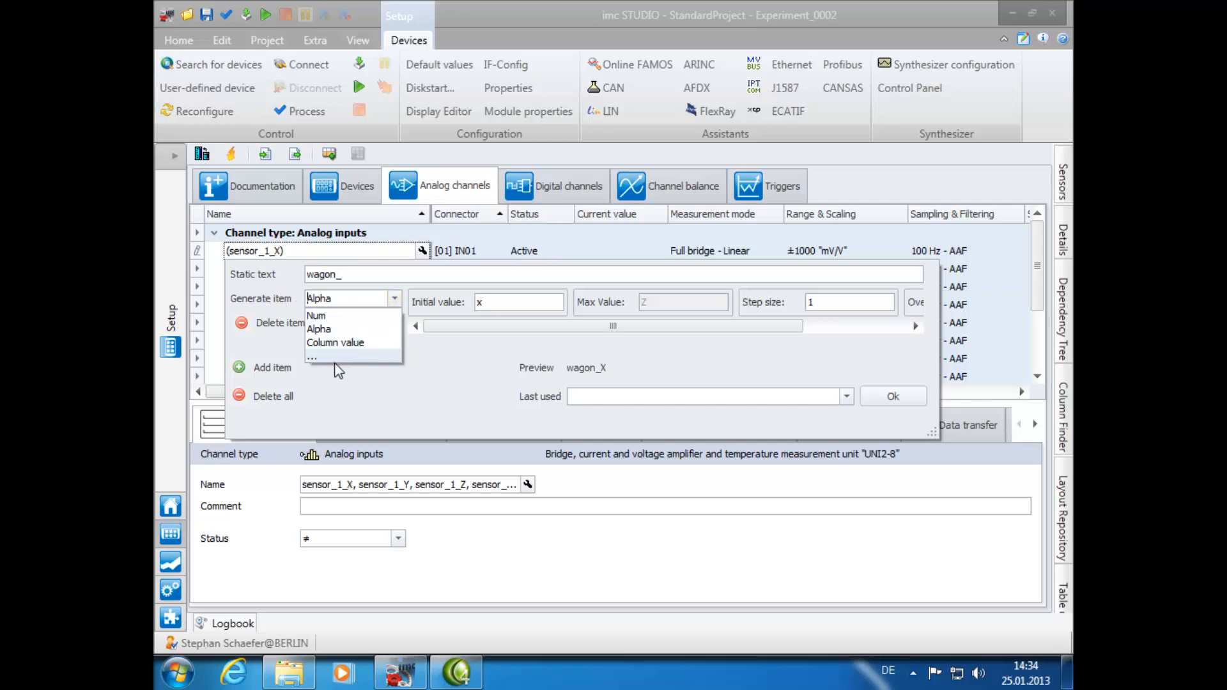
Create a custom list generator named List01 for the part after wagon_.
{"action": "left_click", "coordinate": [312, 358]}
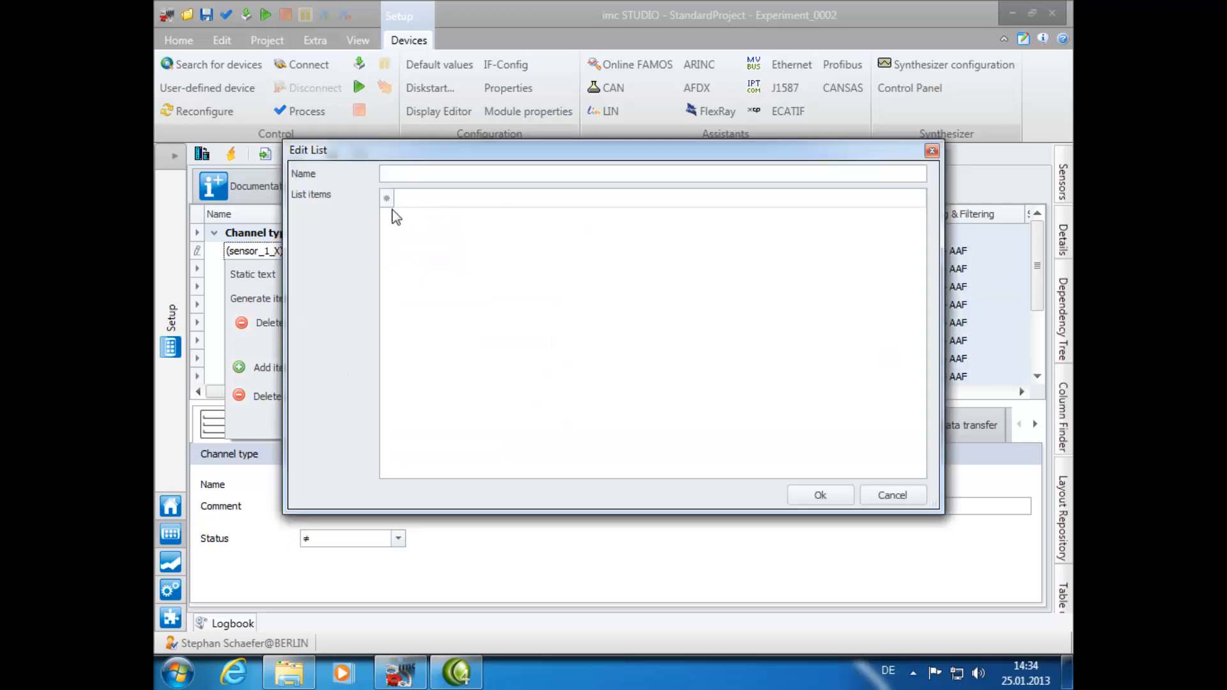
{"action": "type", "text": "Li"}
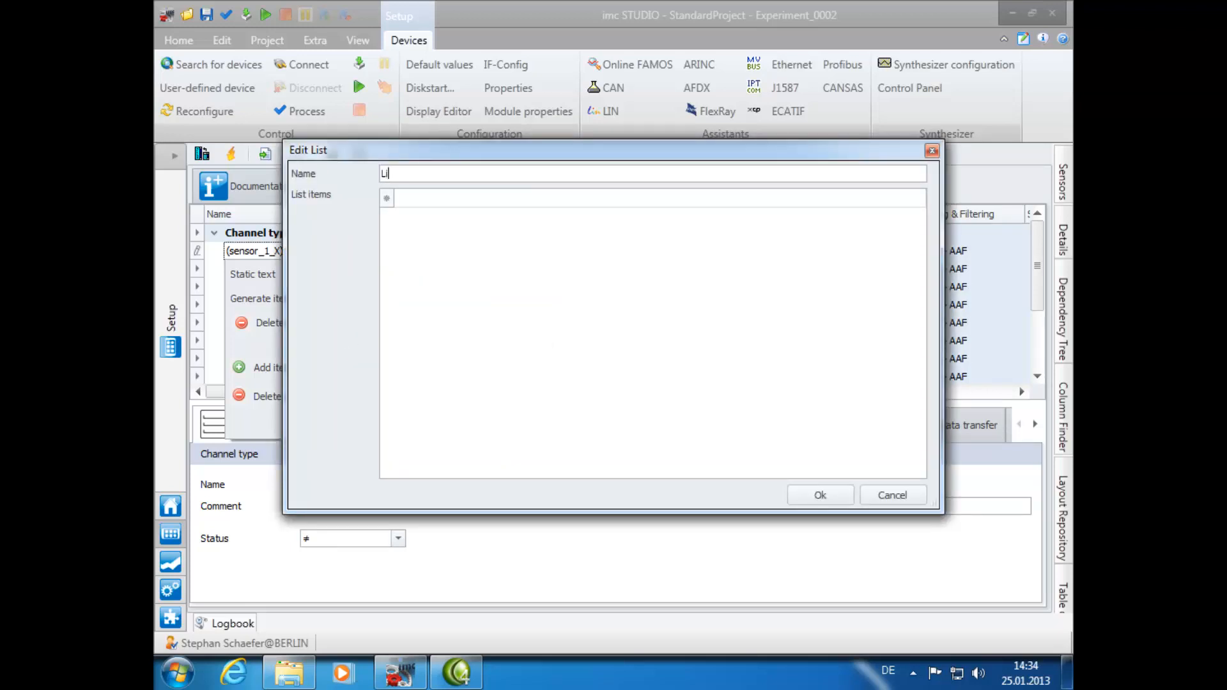
{"action": "type", "text": "st"}
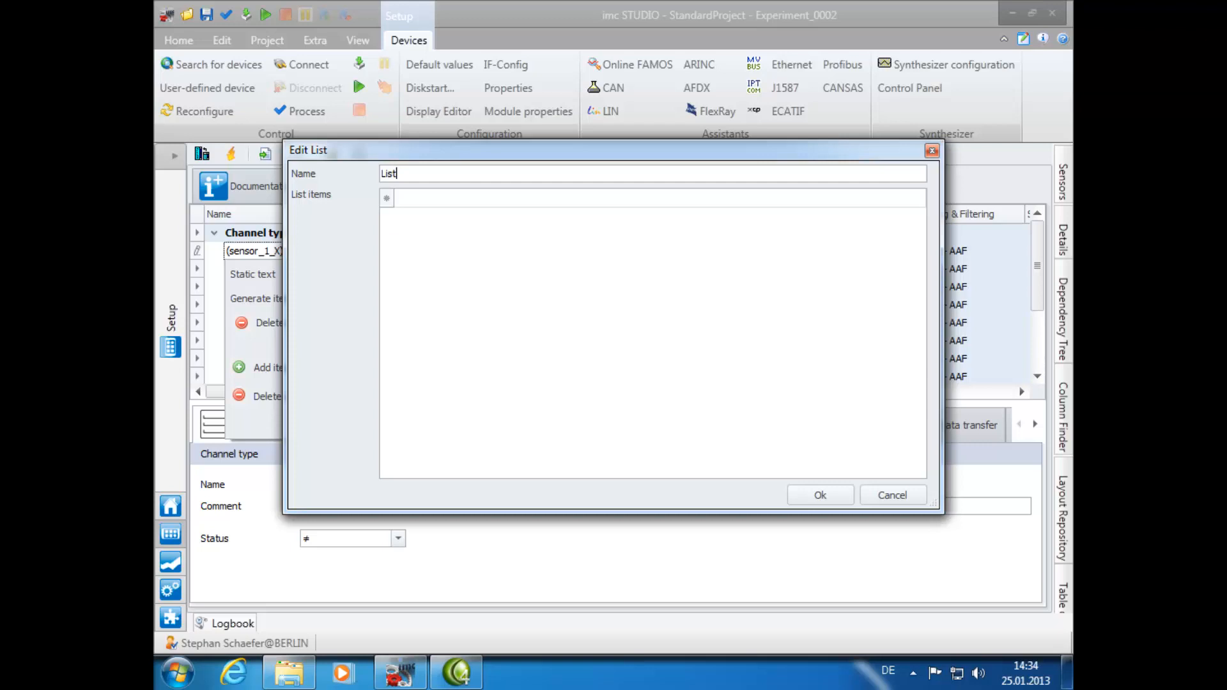
{"action": "type", "text": "0"}
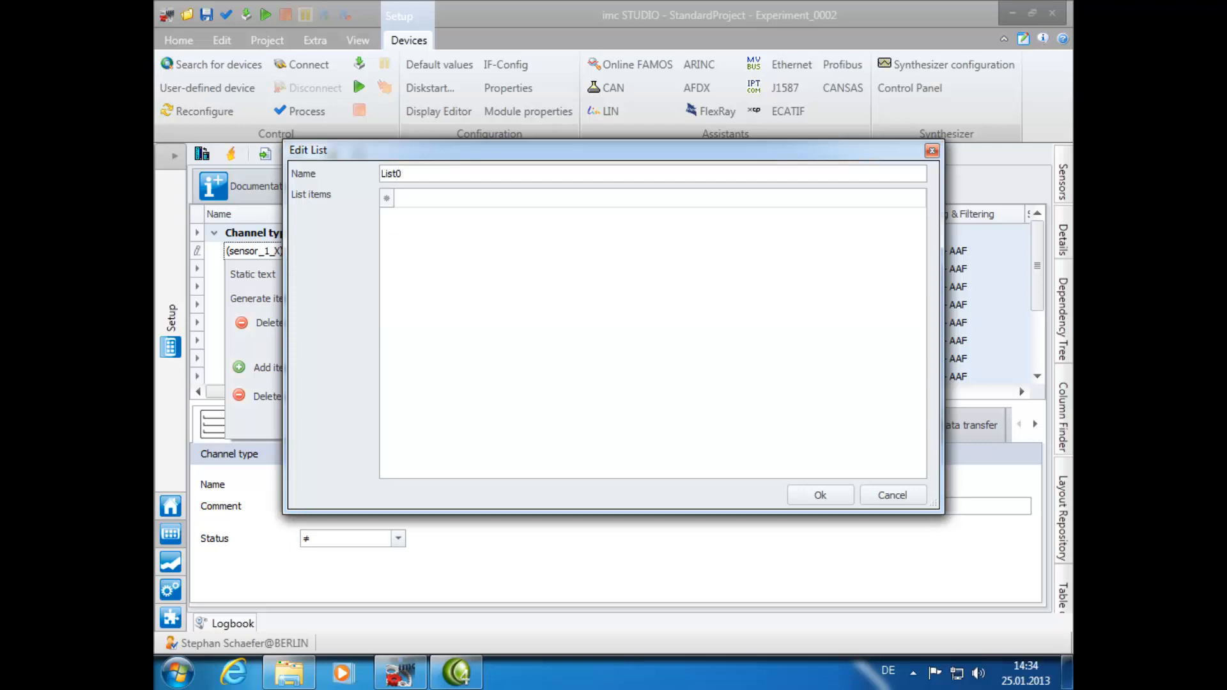
{"action": "type", "text": "1"}
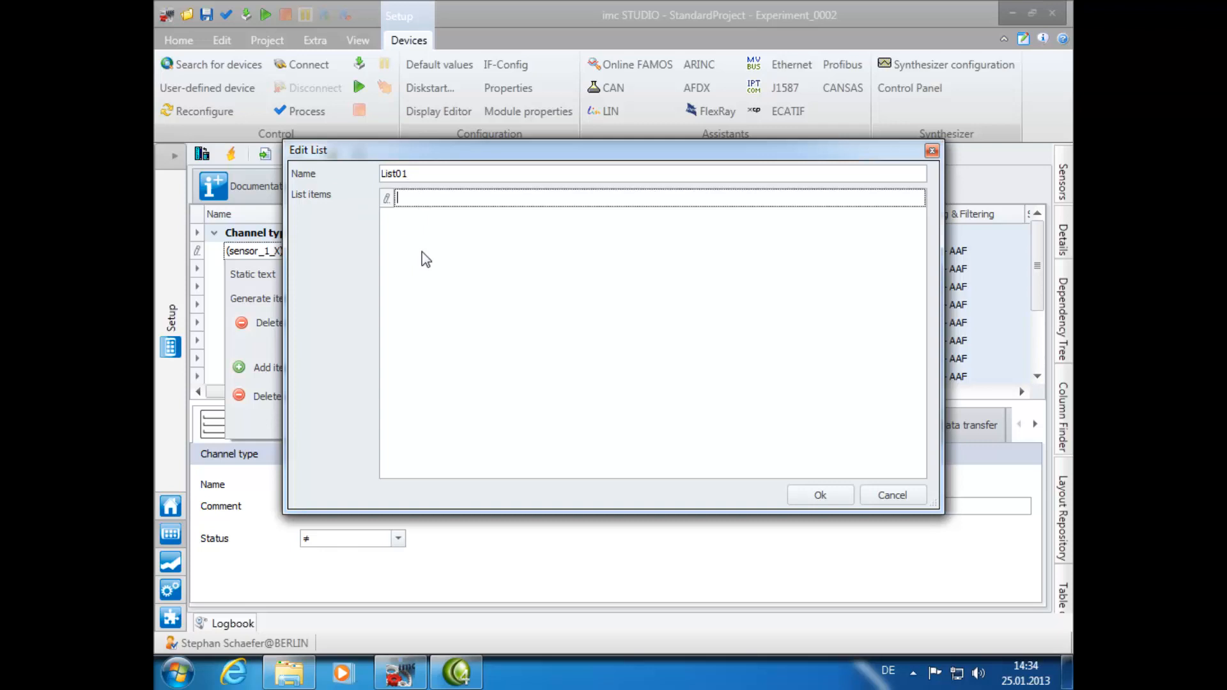
{"action": "mouse_move", "coordinate": [623, 339]}
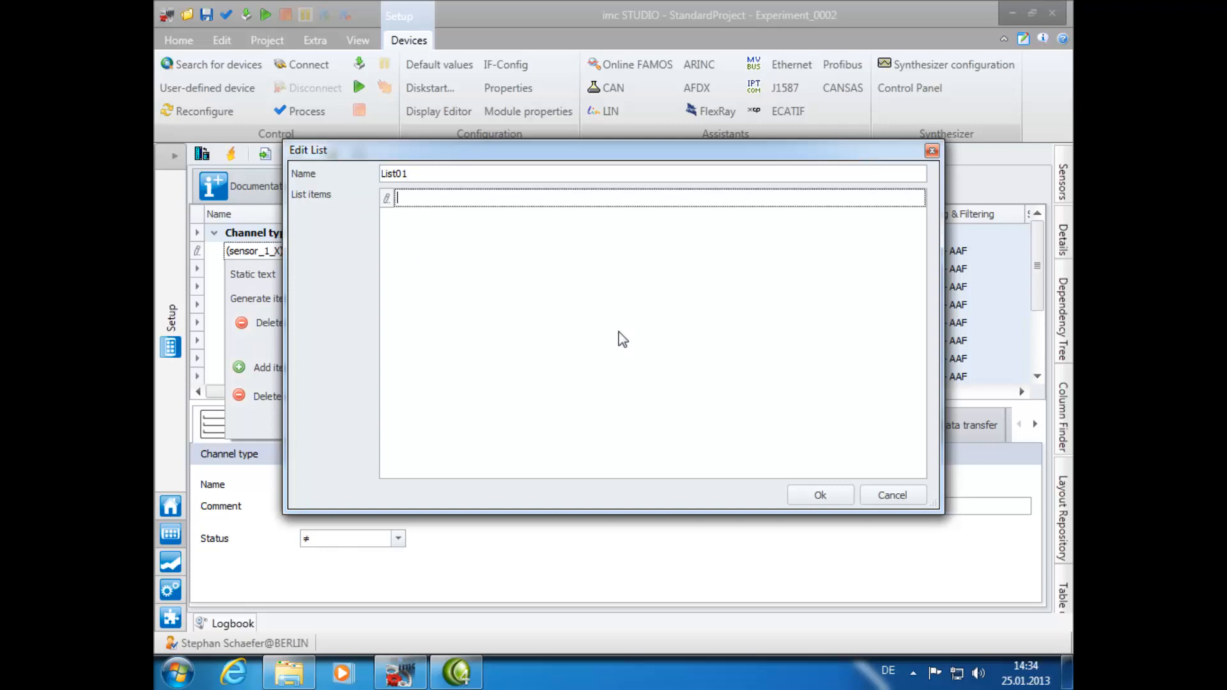
Fill List01 with b1 four times and b2 four times, previewing wagon_b1.
{"action": "type", "text": "b1"}
{"action": "type", "text": "b"}
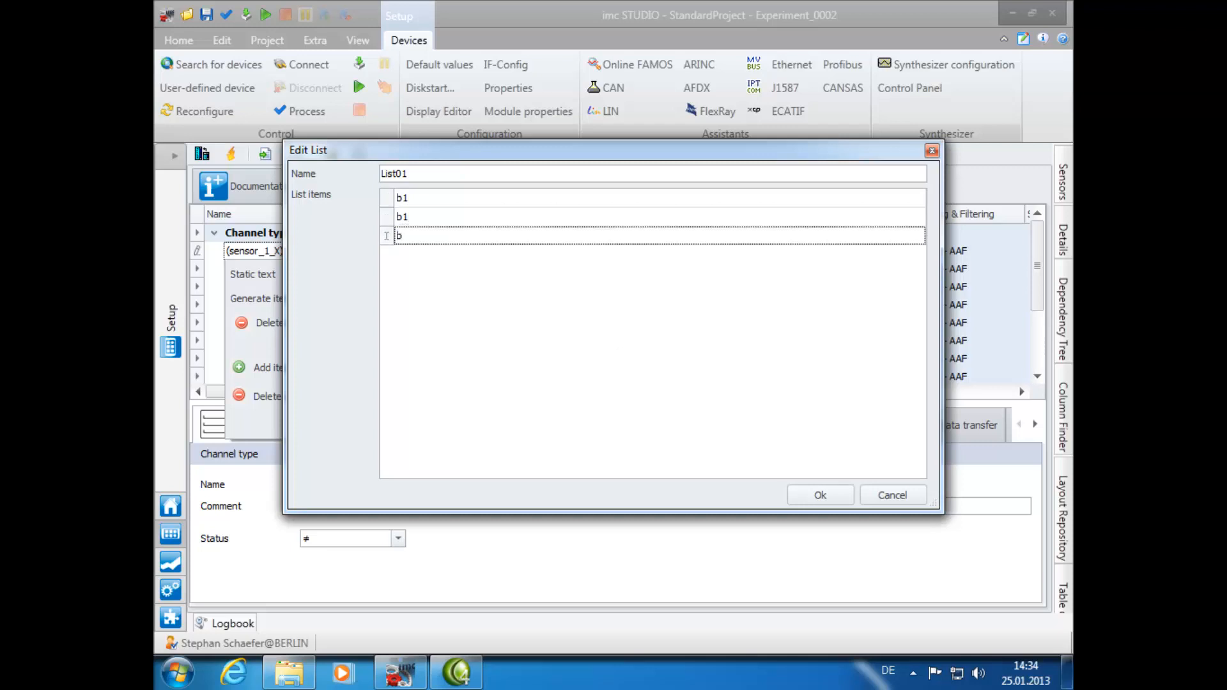
{"action": "type", "text": "1b"}
{"action": "type", "text": "b"}
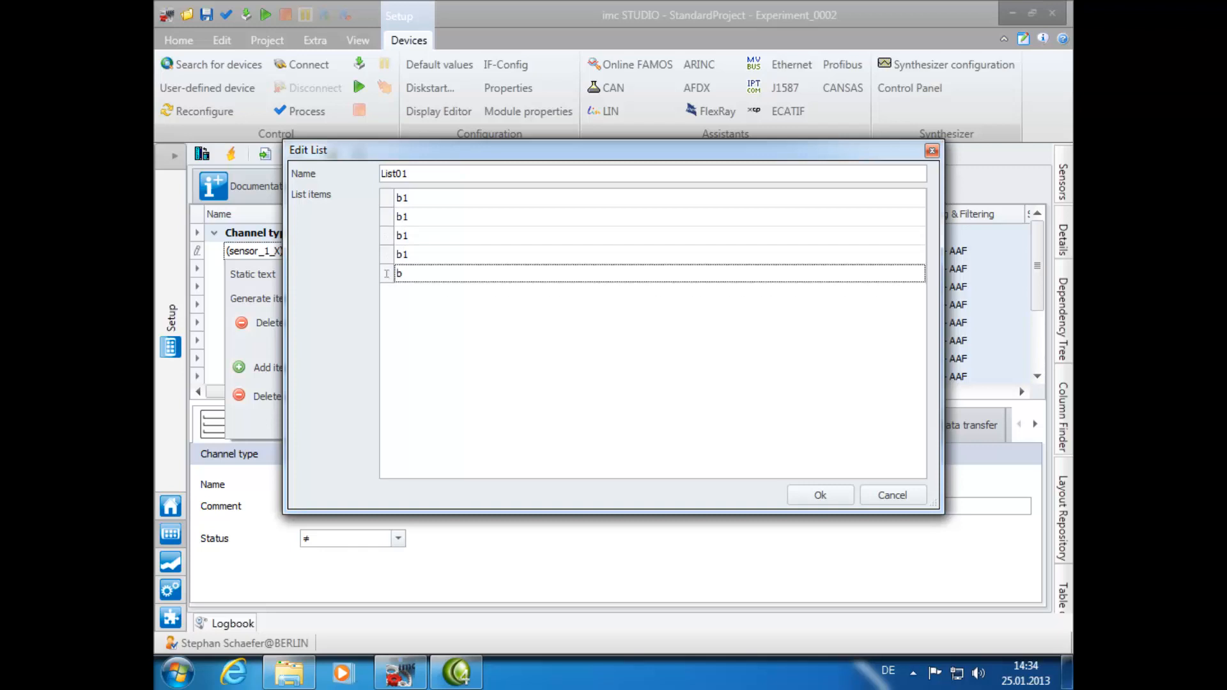
{"action": "type", "text": "2b"}
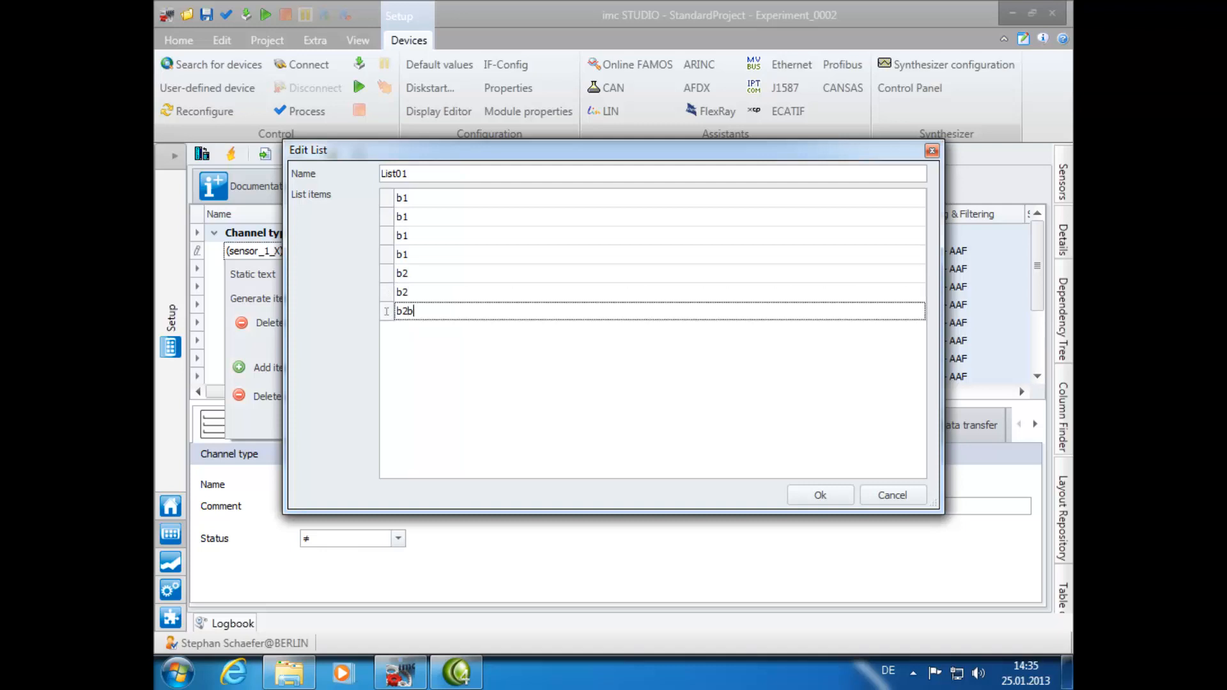
{"action": "key", "text": "Return"}
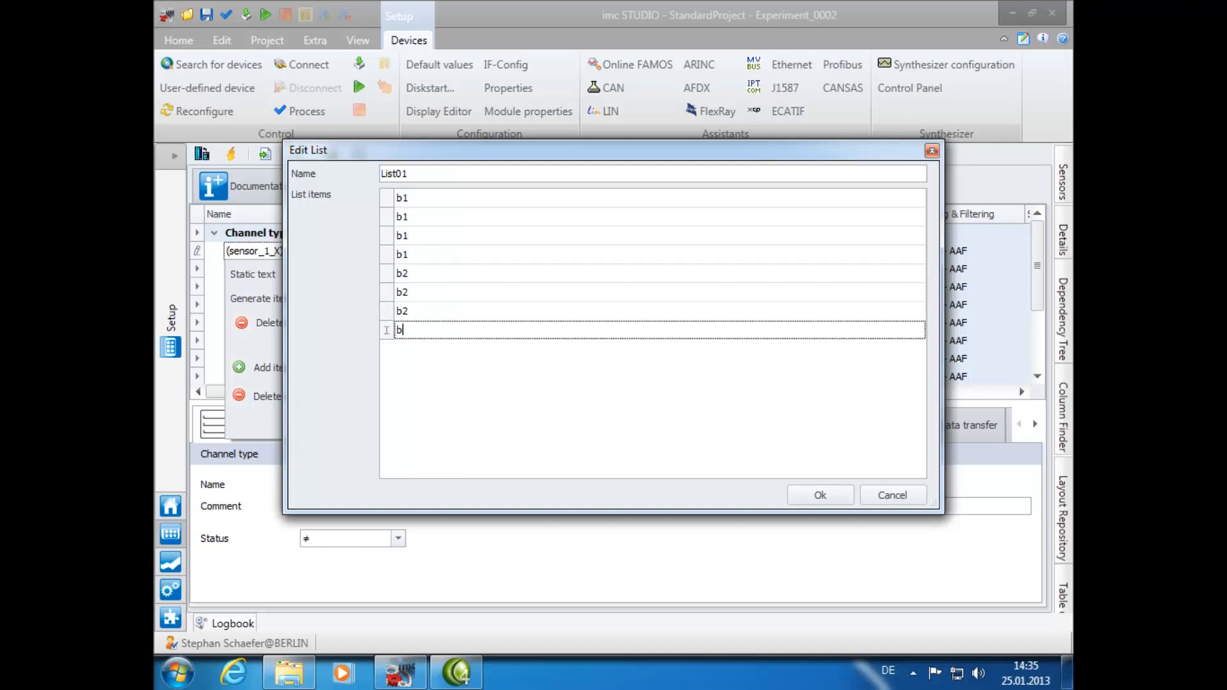
{"action": "type", "text": "2"}
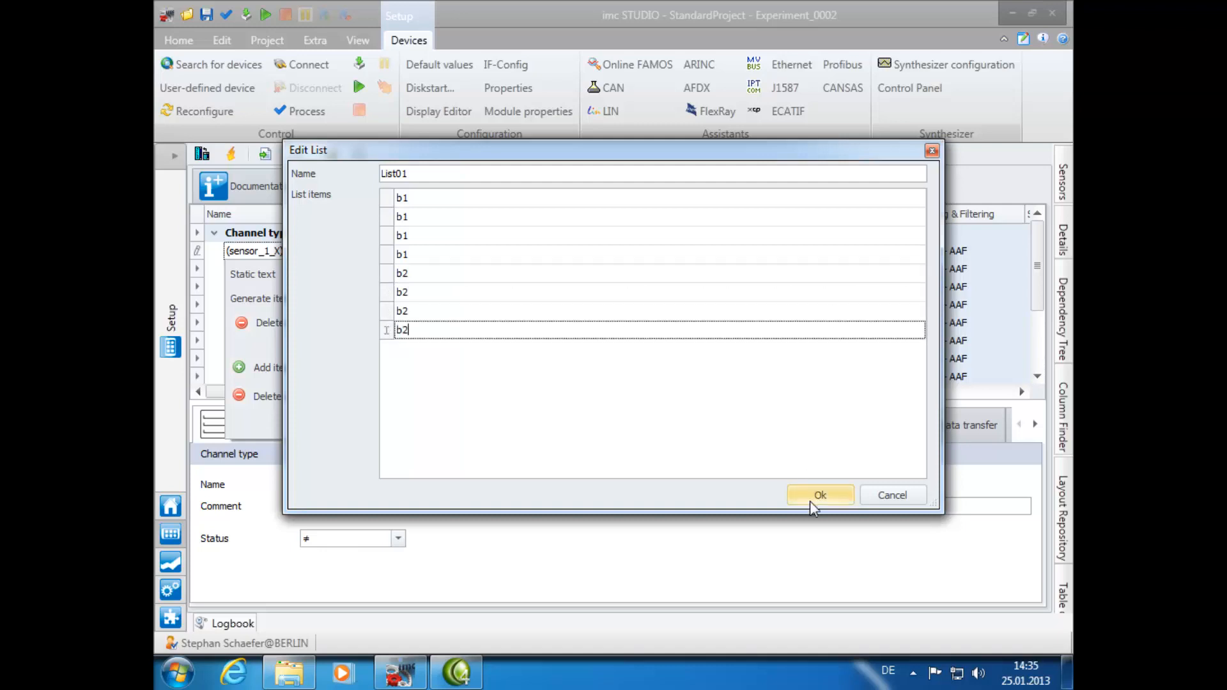
{"action": "left_click", "coordinate": [819, 495]}
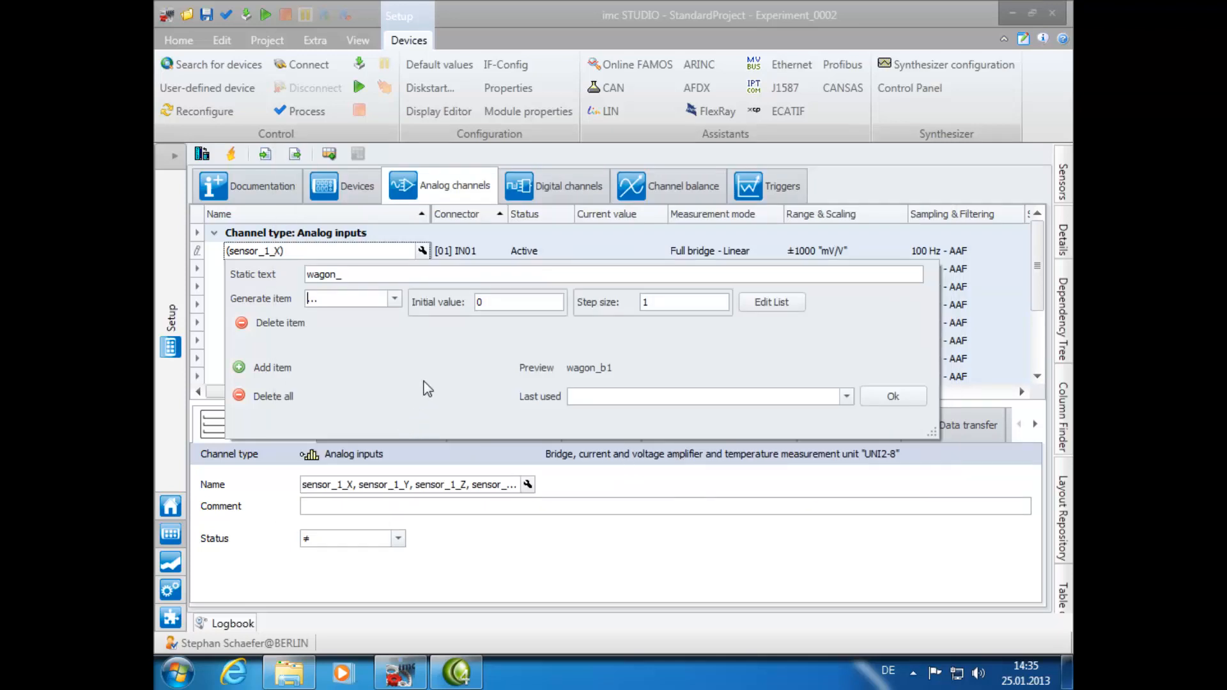
{"action": "mouse_move", "coordinate": [391, 326]}
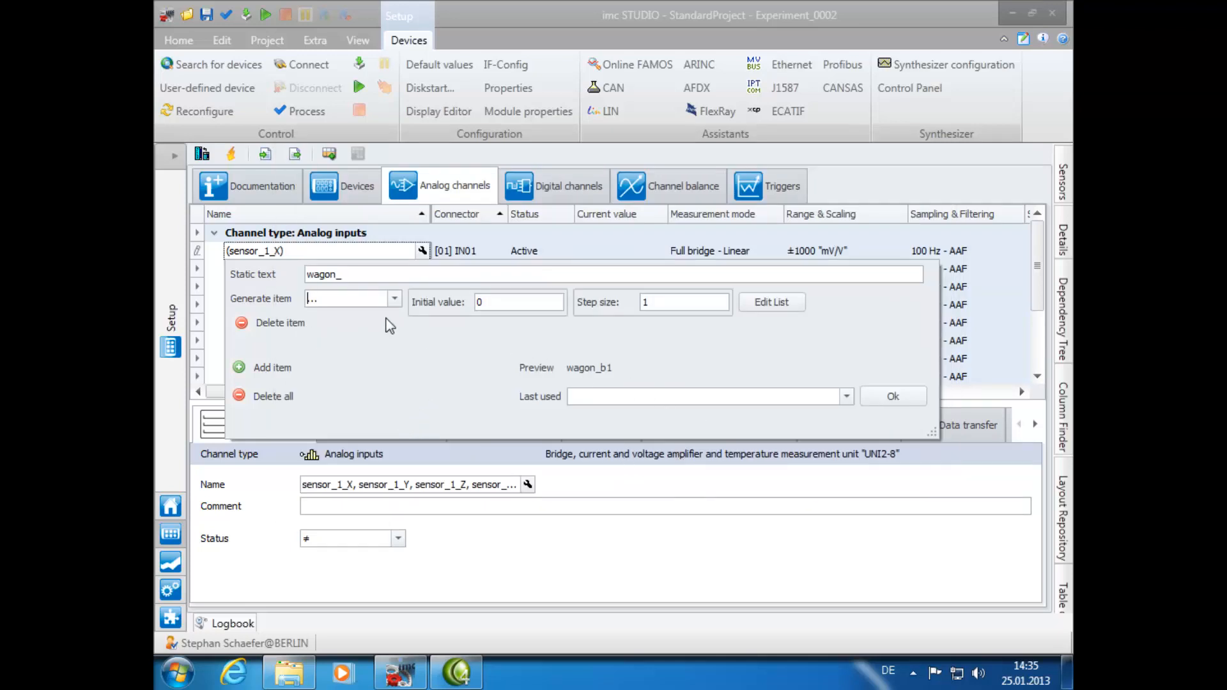
Add an underscore plus List02 (f, f, b, b, f, f, b, b), previewing wagon_b1_f.
{"action": "left_click", "coordinate": [239, 366]}
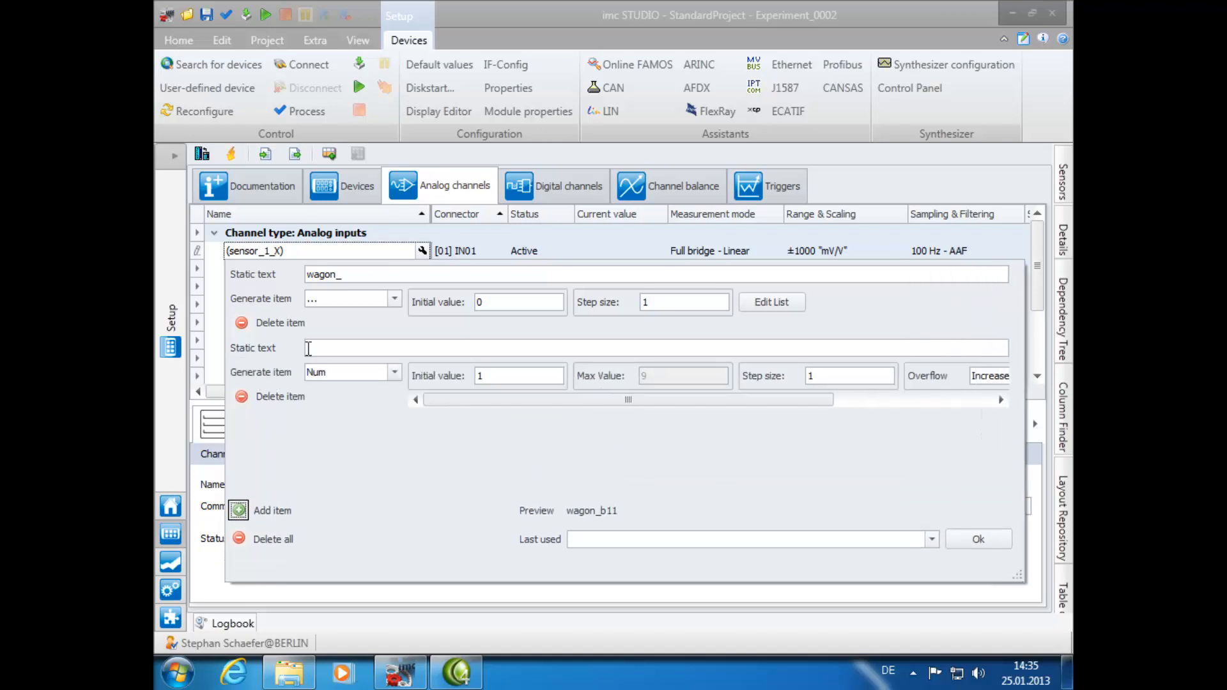
{"action": "type", "text": "_"}
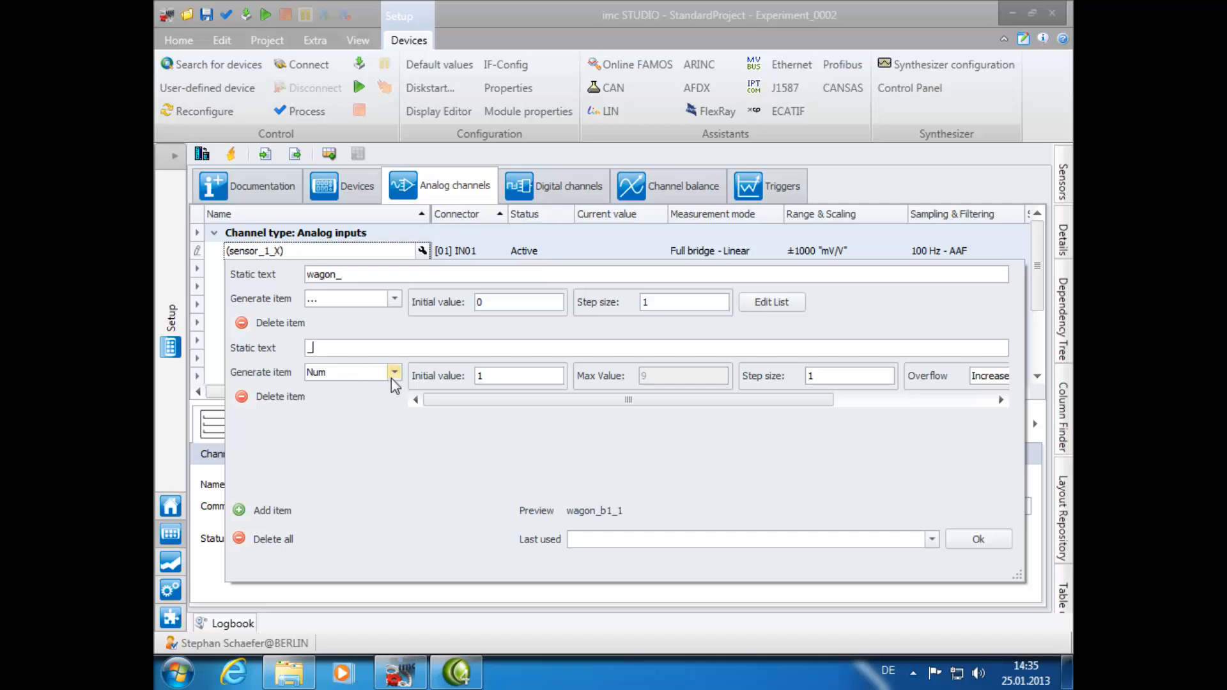
{"action": "left_click", "coordinate": [771, 301]}
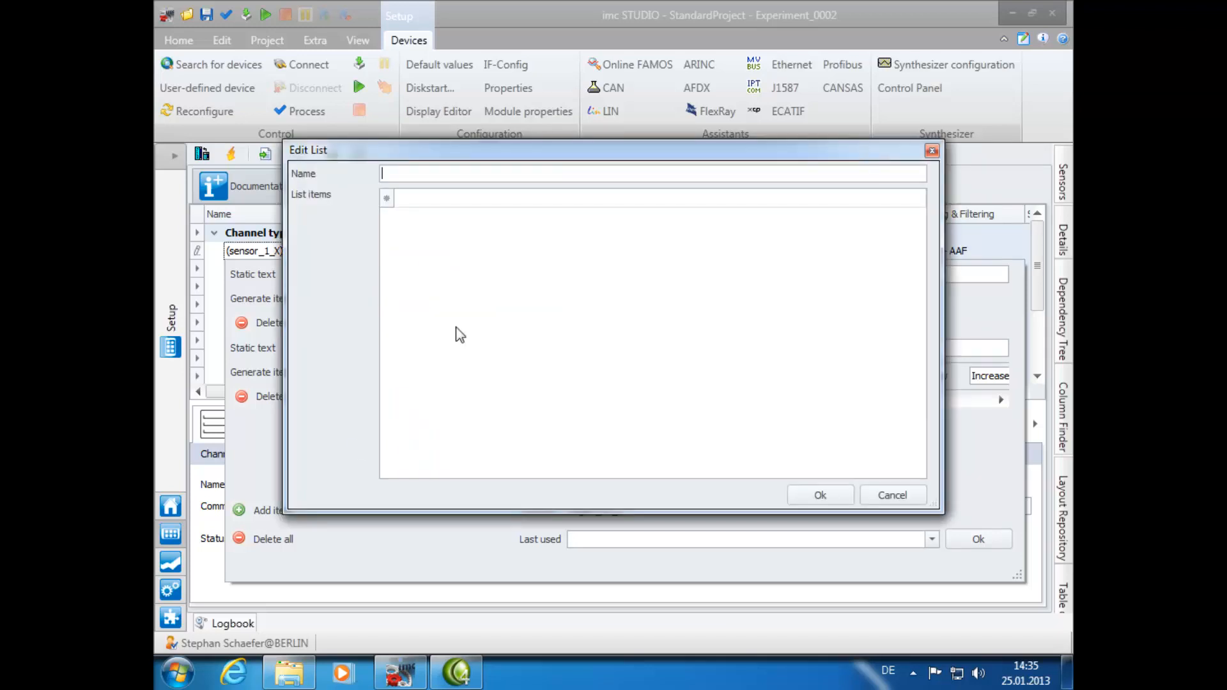
{"action": "type", "text": "List02"}
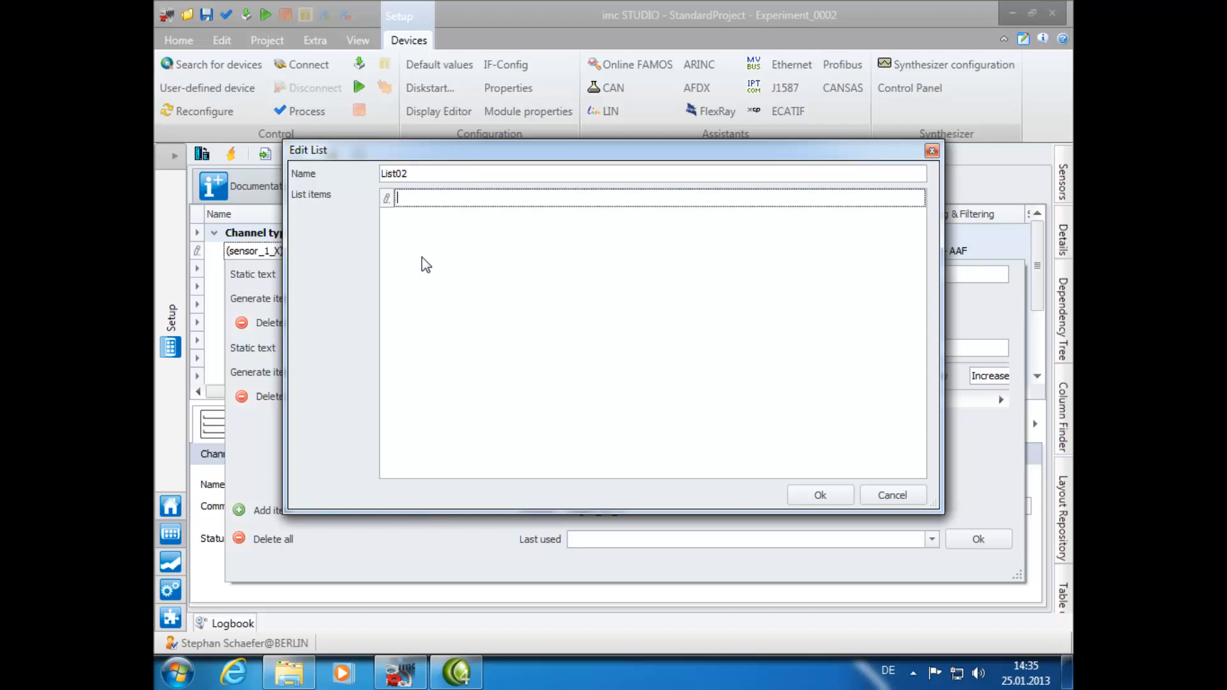
{"action": "mouse_move", "coordinate": [420, 287]}
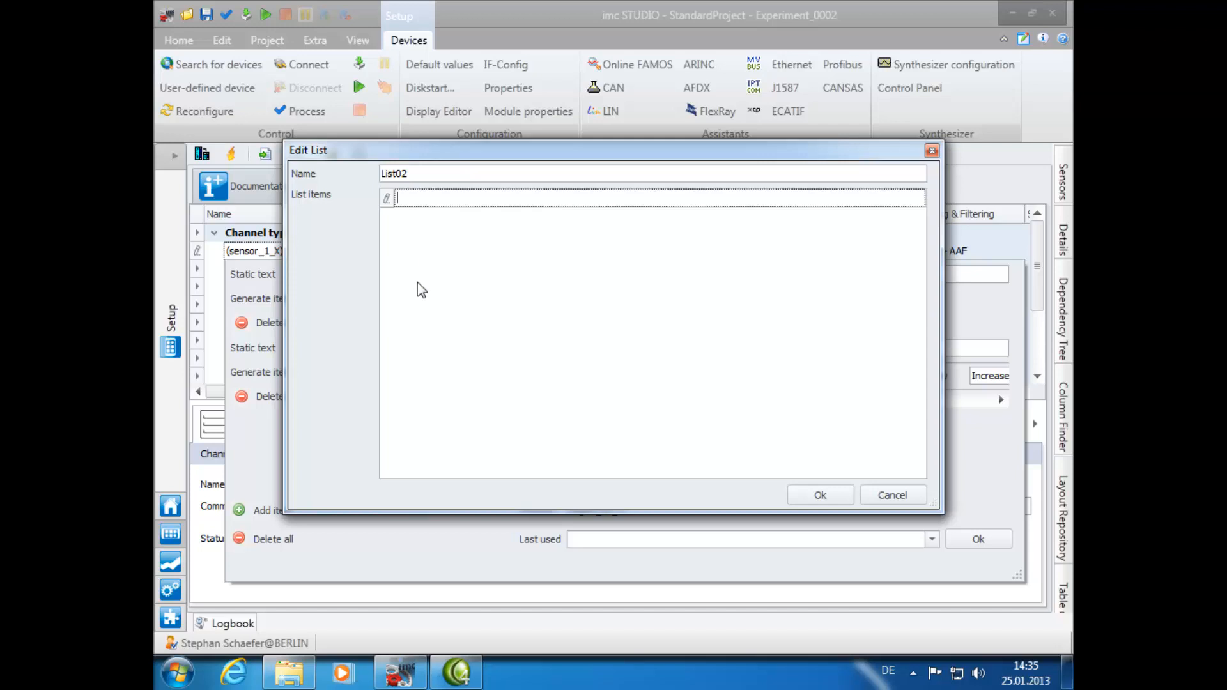
{"action": "type", "text": "ff"}
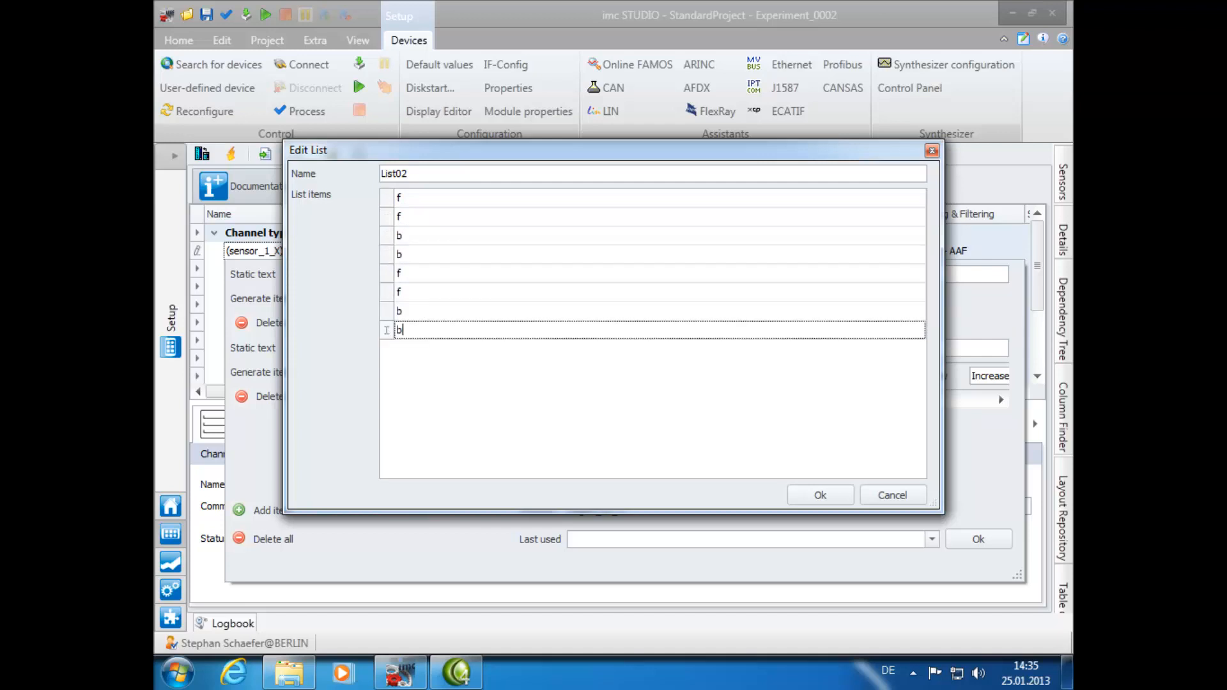
{"action": "left_click", "coordinate": [819, 494]}
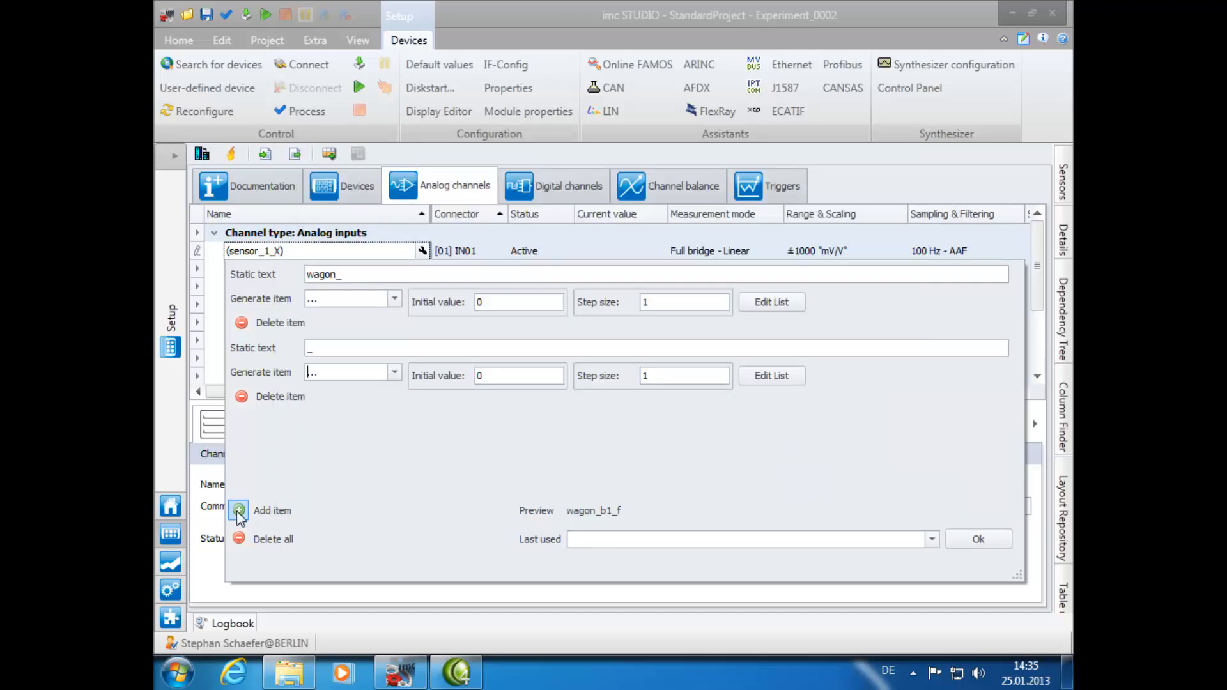
Add an underscore plus List03 (l, r alternating) and apply, naming channels wagon_b1_f_l through wagon_b2_b_r.
{"action": "left_click", "coordinate": [239, 510]}
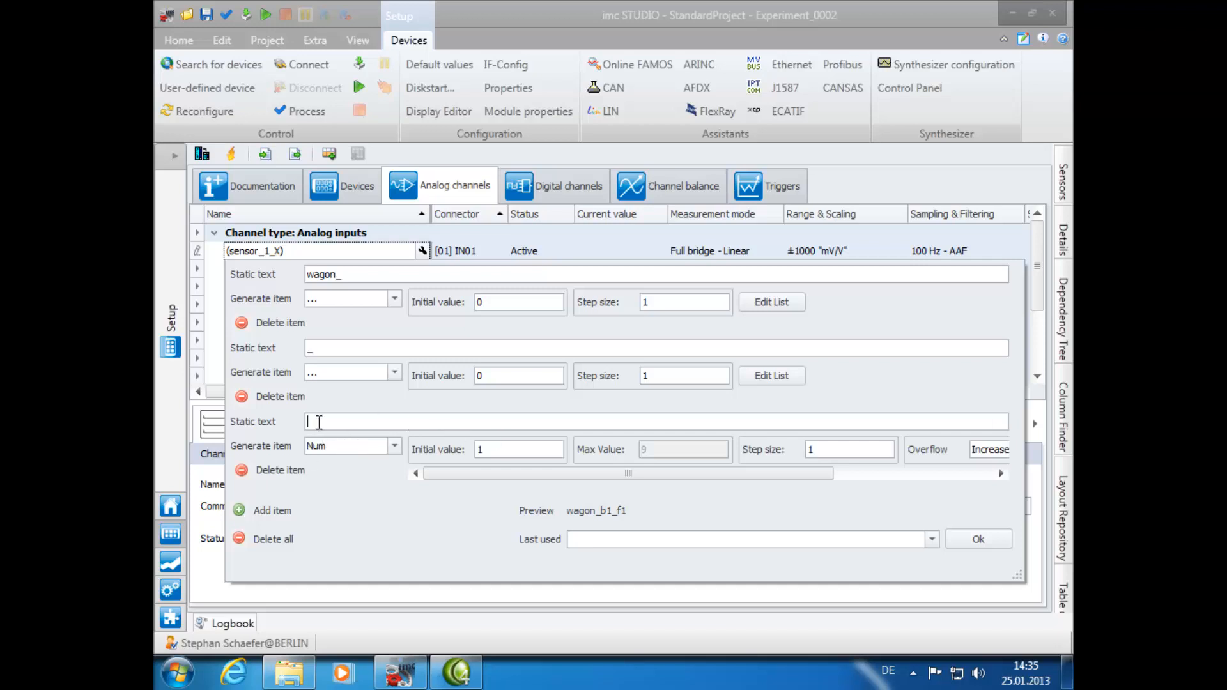
{"action": "type", "text": "_"}
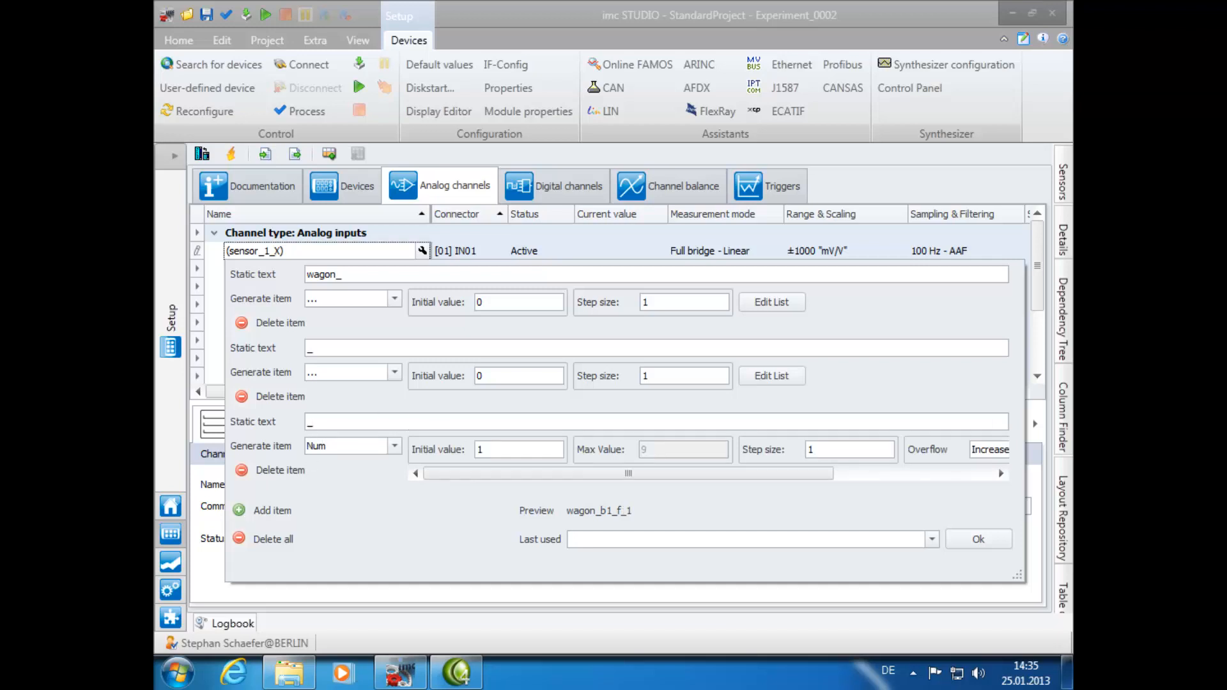
{"action": "left_click", "coordinate": [395, 449]}
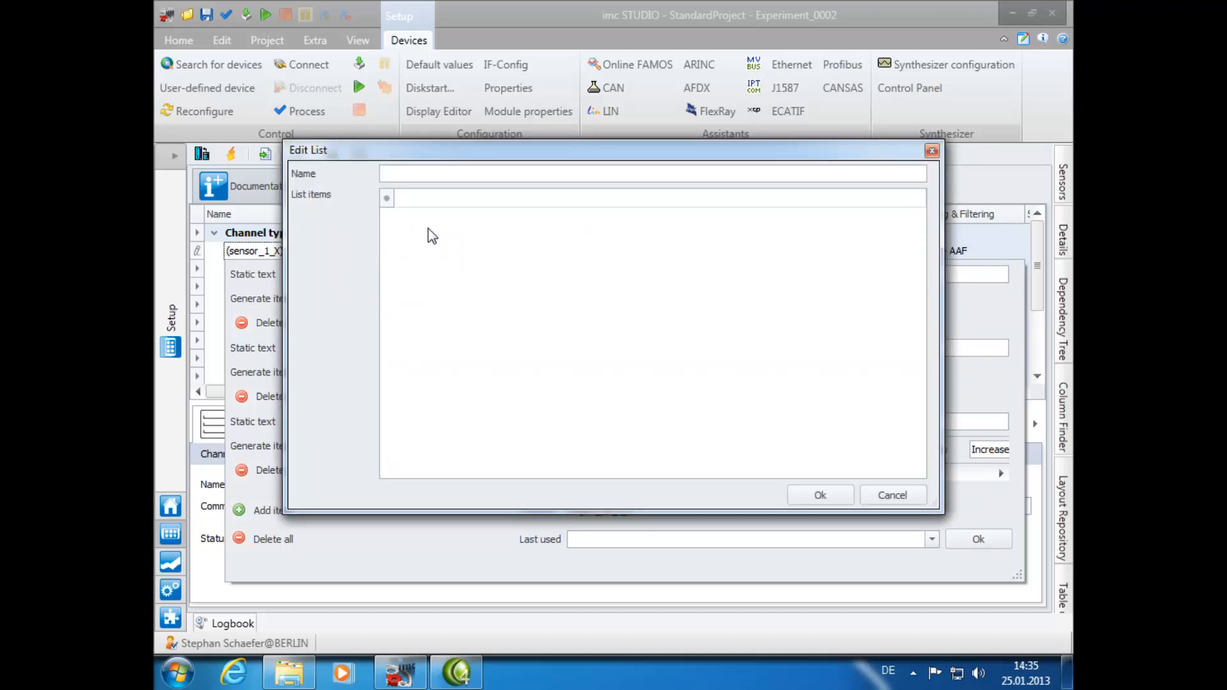
{"action": "type", "text": "List"}
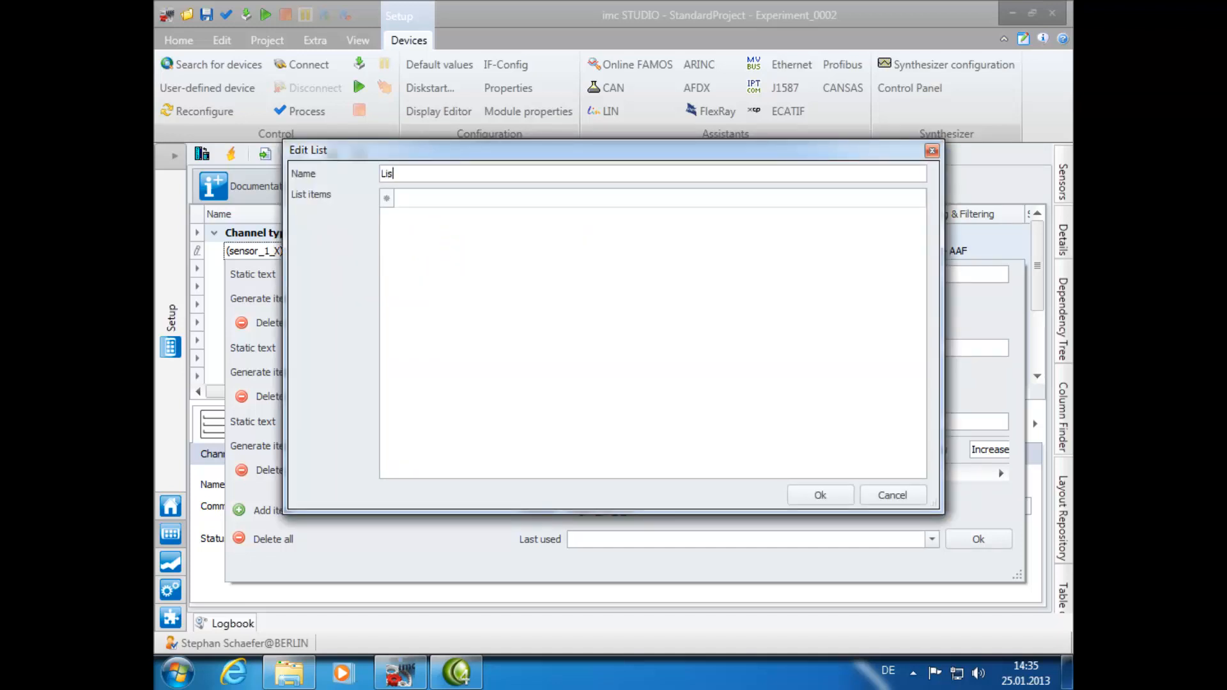
{"action": "type", "text": "t03"}
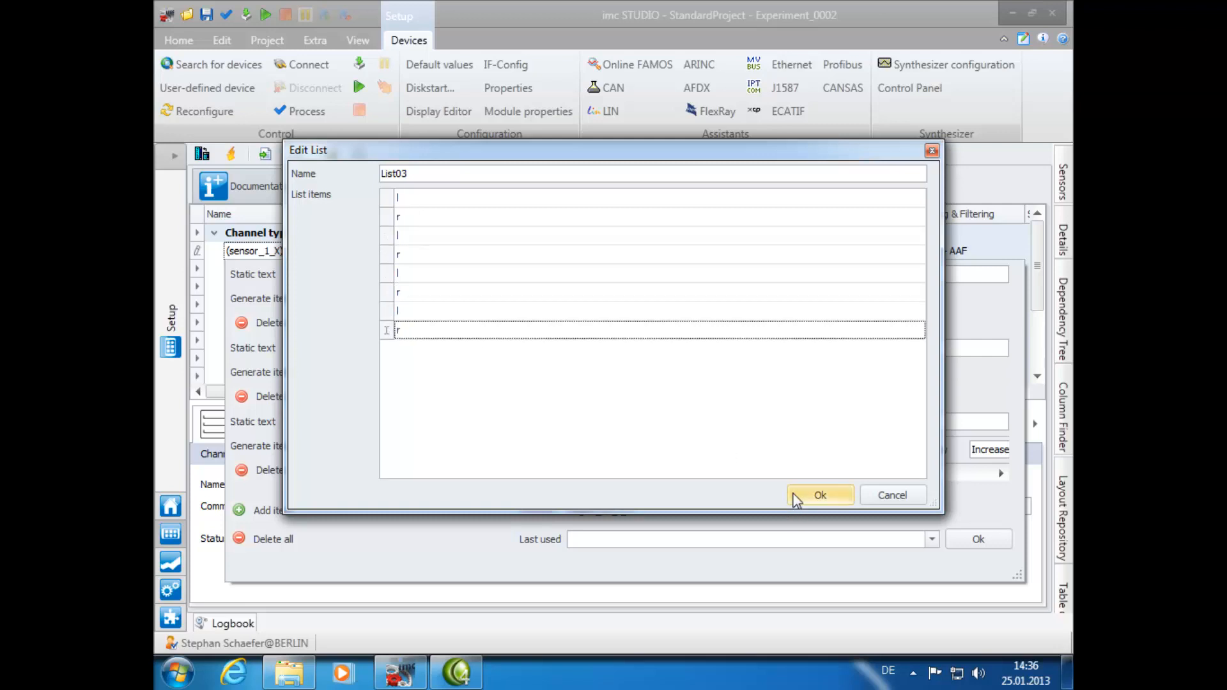
{"action": "left_click", "coordinate": [819, 494]}
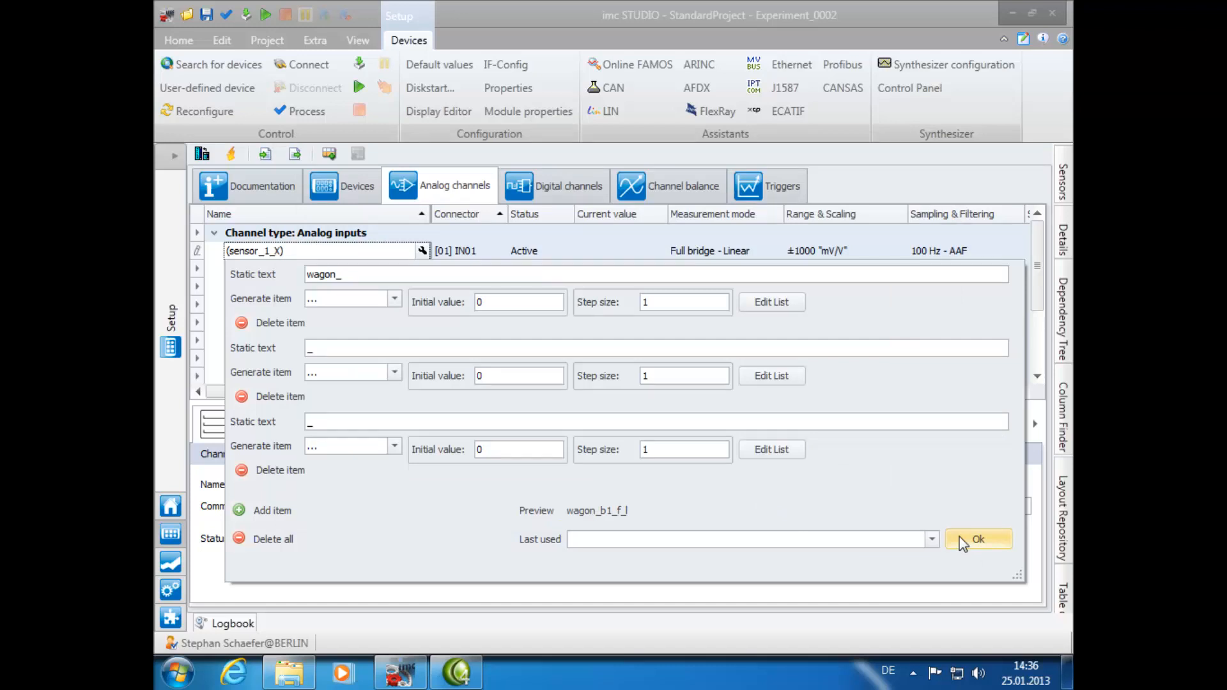
{"action": "left_click", "coordinate": [978, 539]}
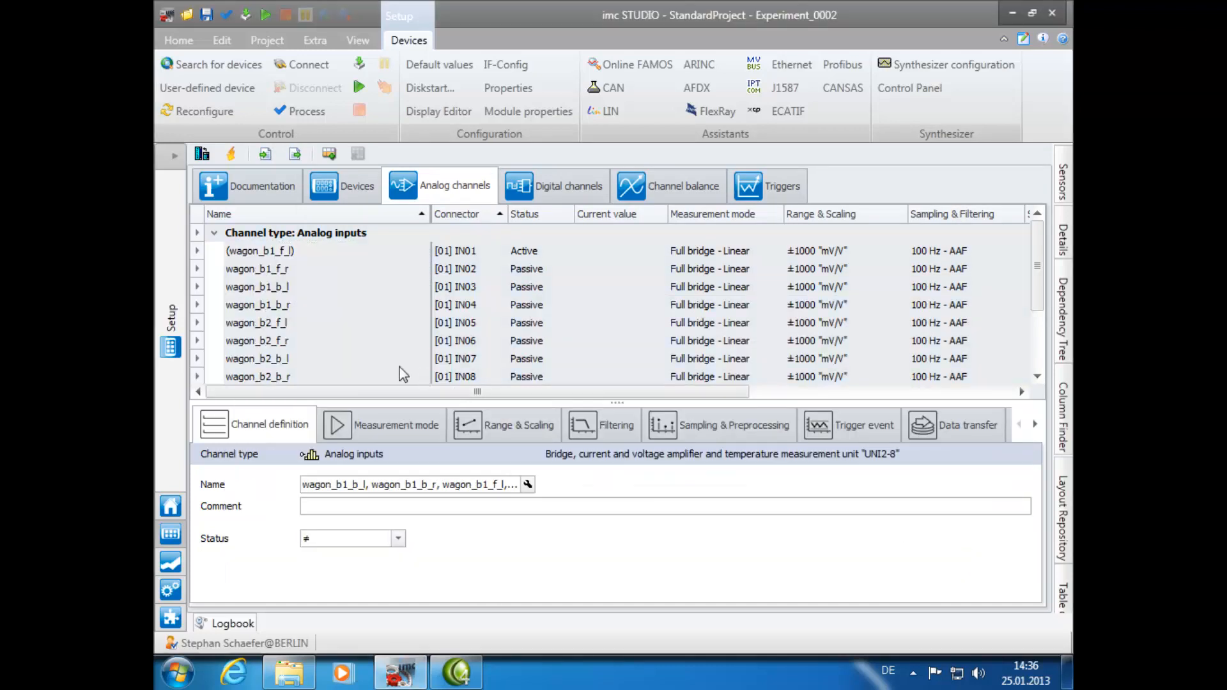